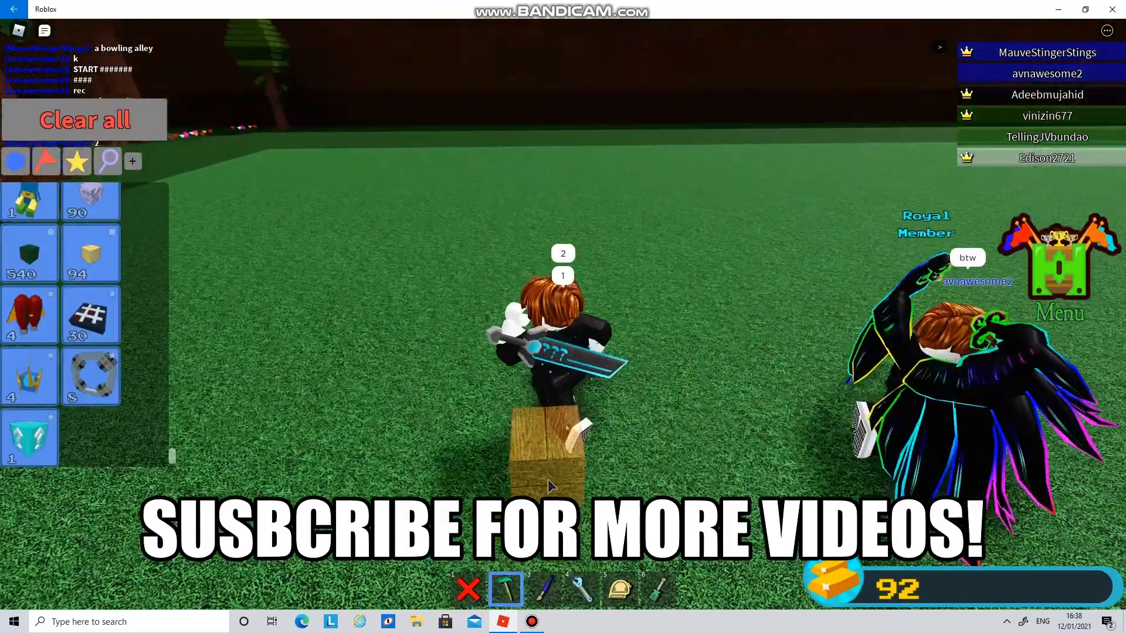
Place wood blocks on the plot, remove a stray one, and stretch them into a long lane.
left_click(620, 590)
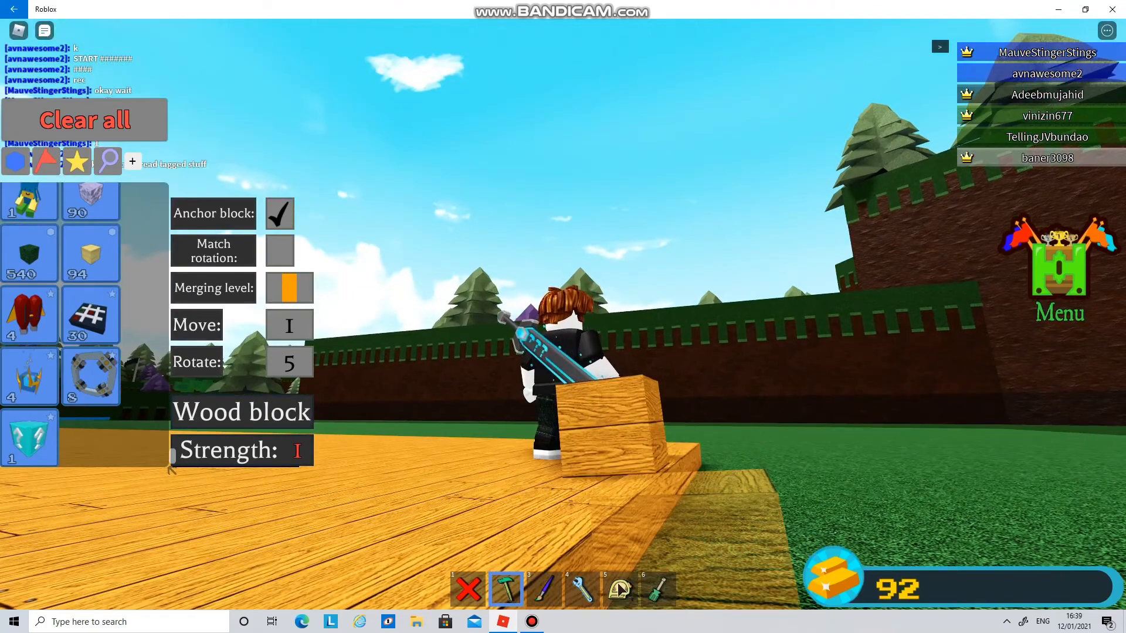
left_click(619, 588)
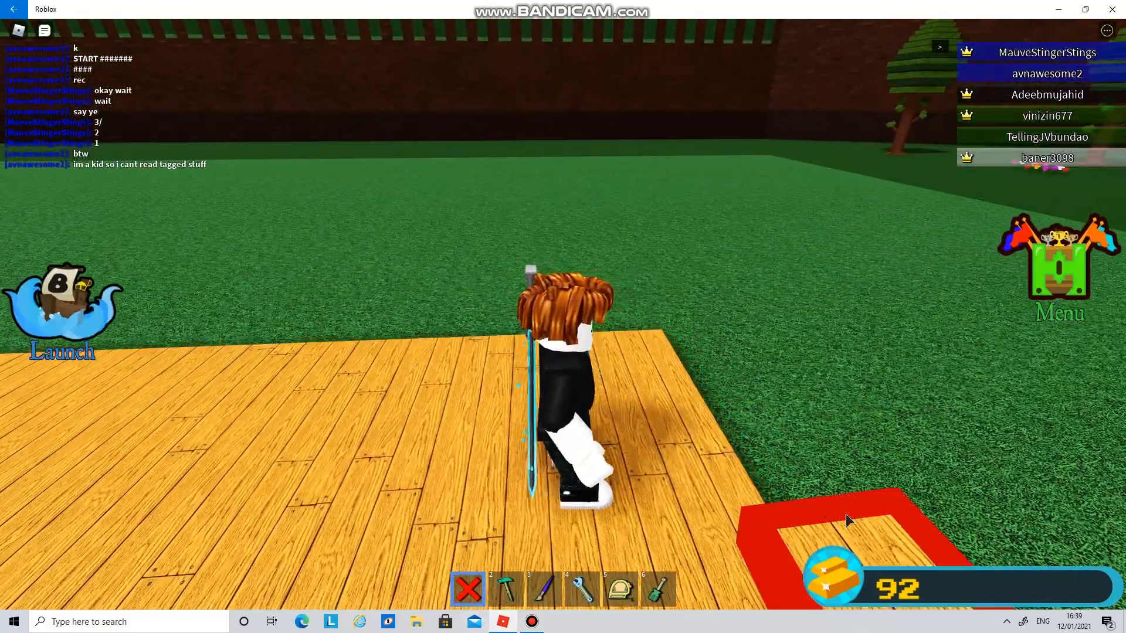
left_click(506, 589)
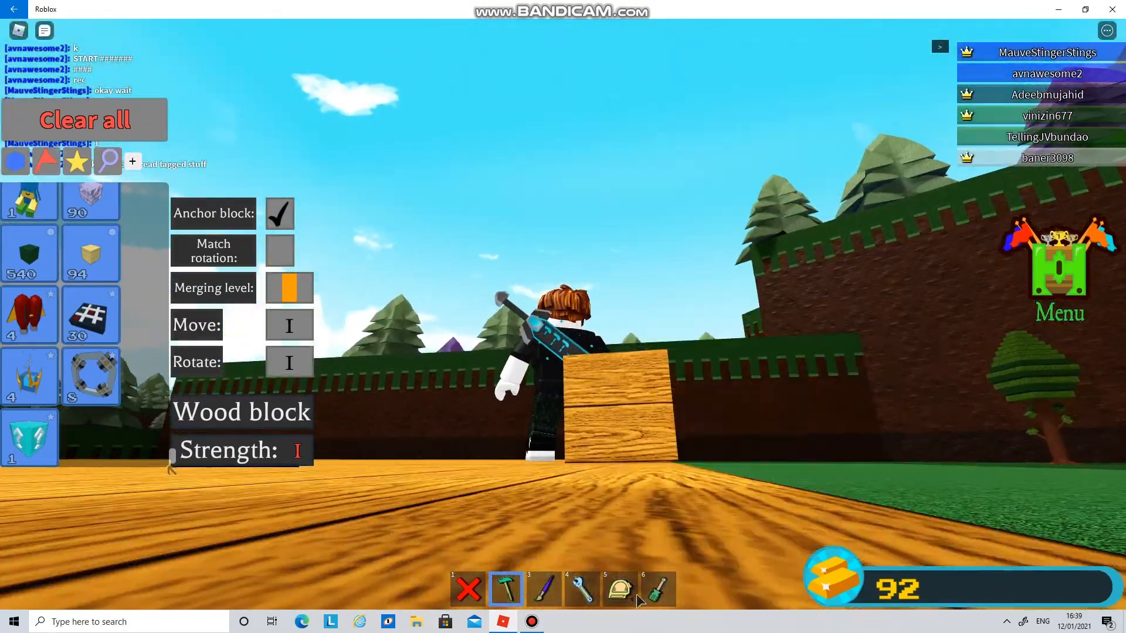
left_click(619, 589)
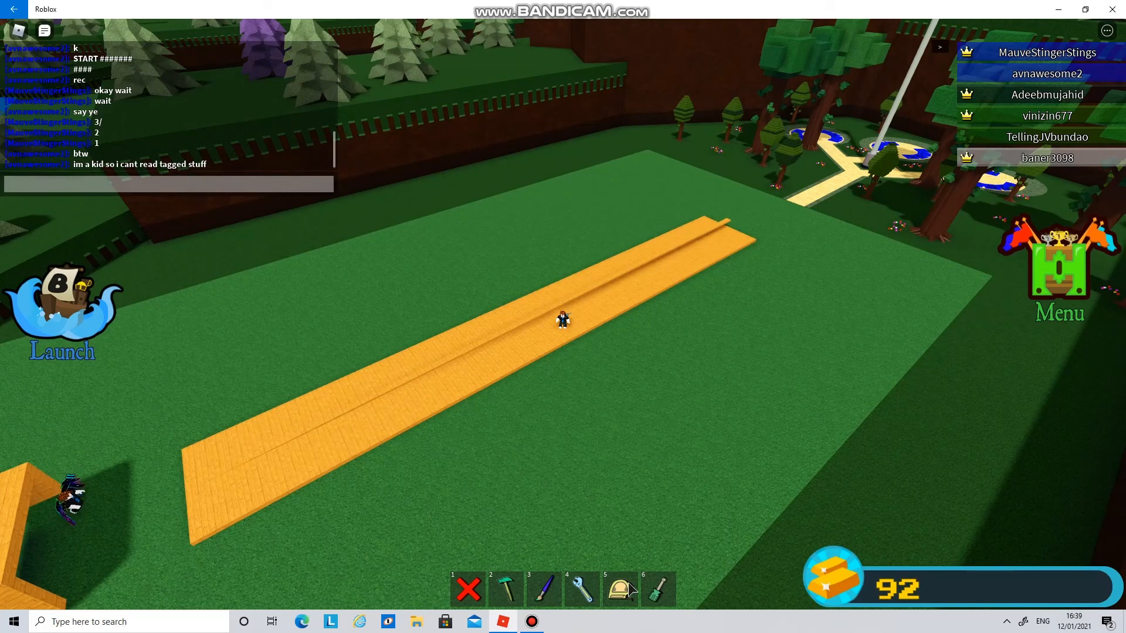
Chat a quick note while framing the far end of the lane with 0.5-scaled wood blocks.
type("okay move th")
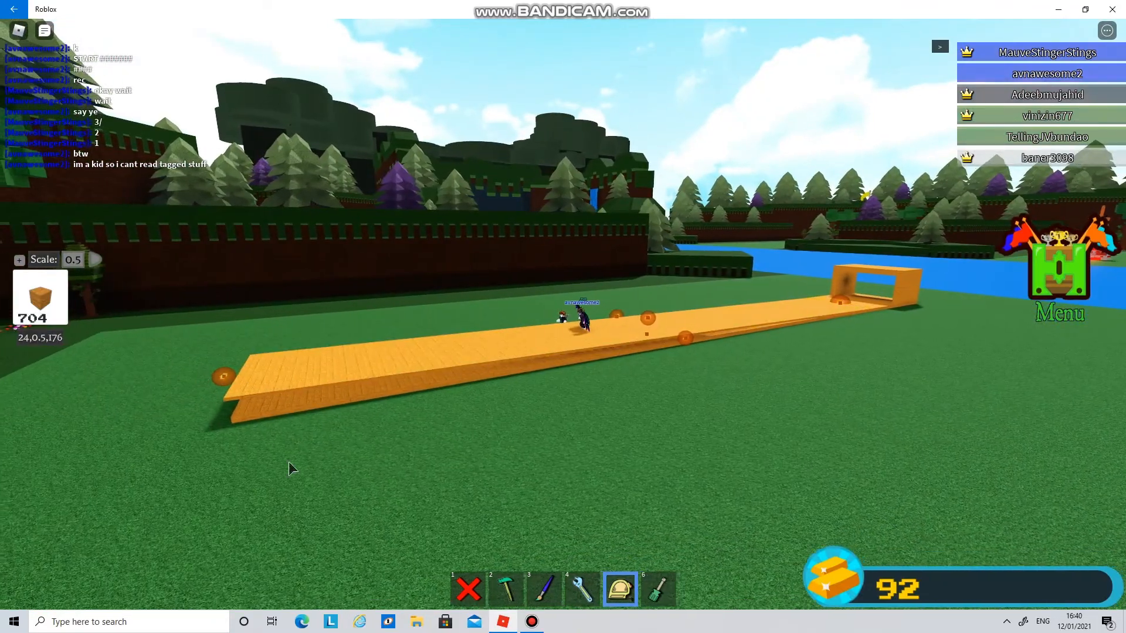
Switch back to the build tool and toggle rotation matching before placing the glue block.
left_click(504, 590)
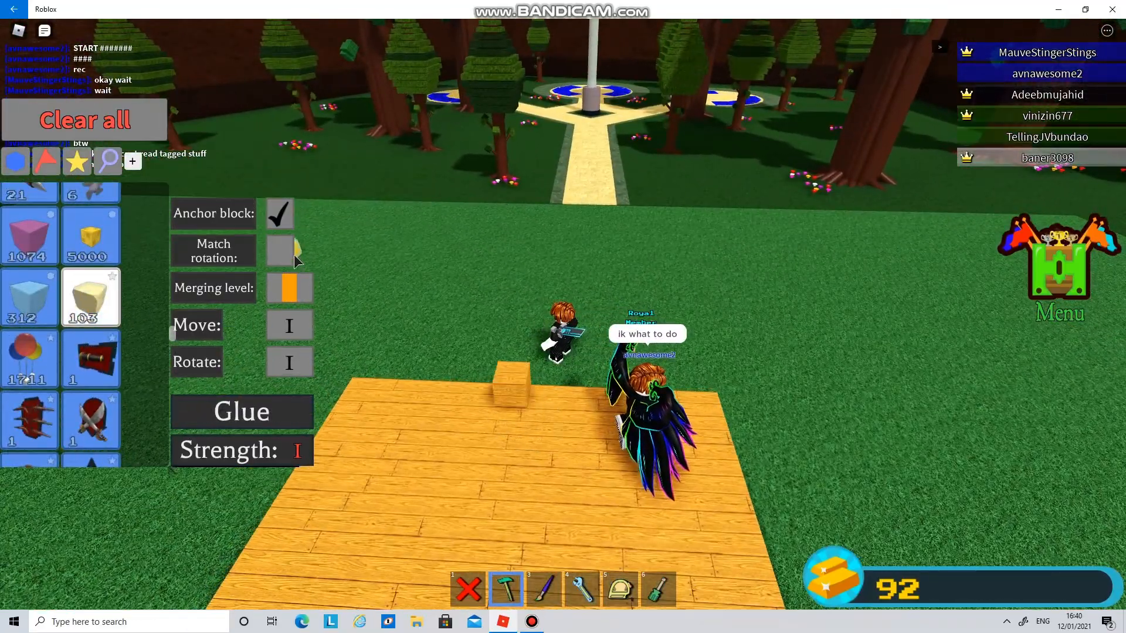
left_click(279, 250)
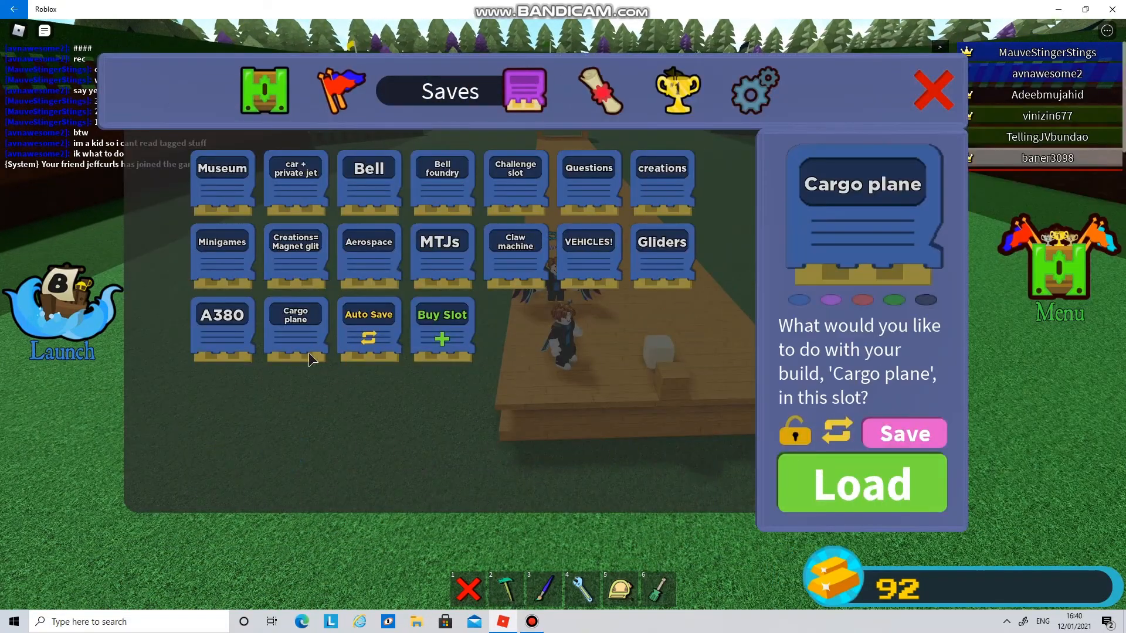
Rename the Questions save slot to 'Bowling alley' and save the build into it, confirming the overwrite.
left_click(589, 249)
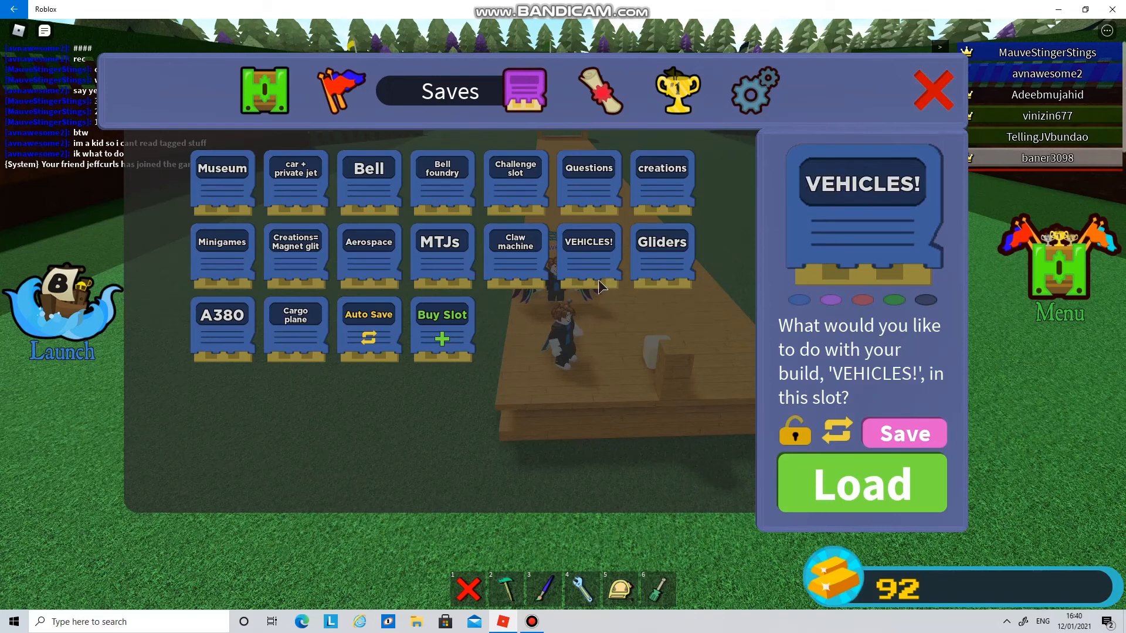
left_click(589, 176)
type("B")
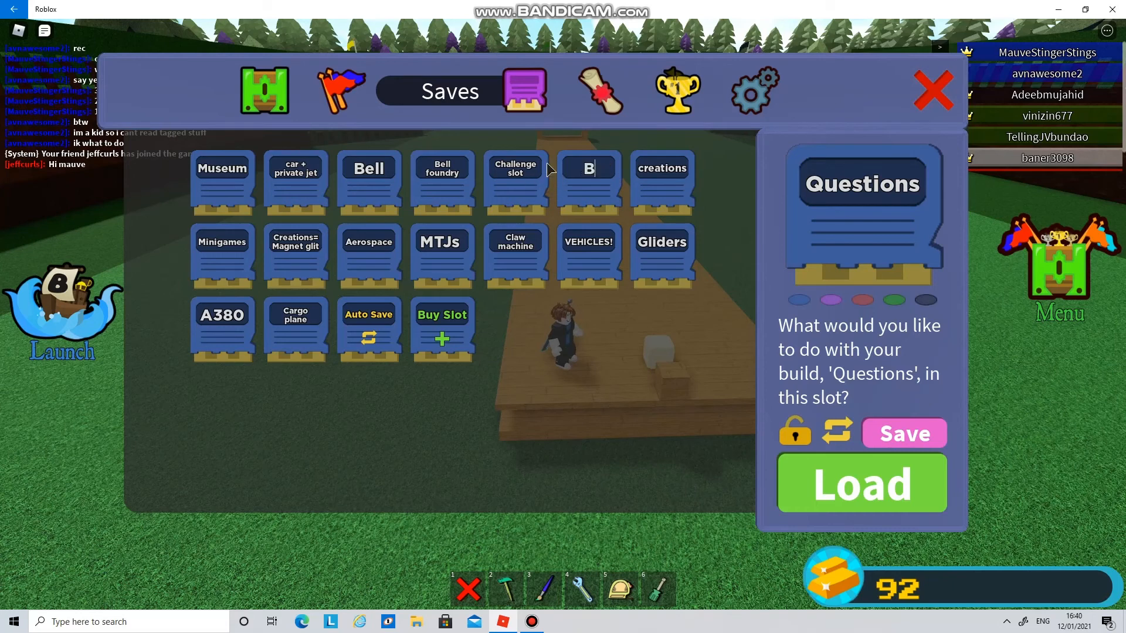
type("owling alley")
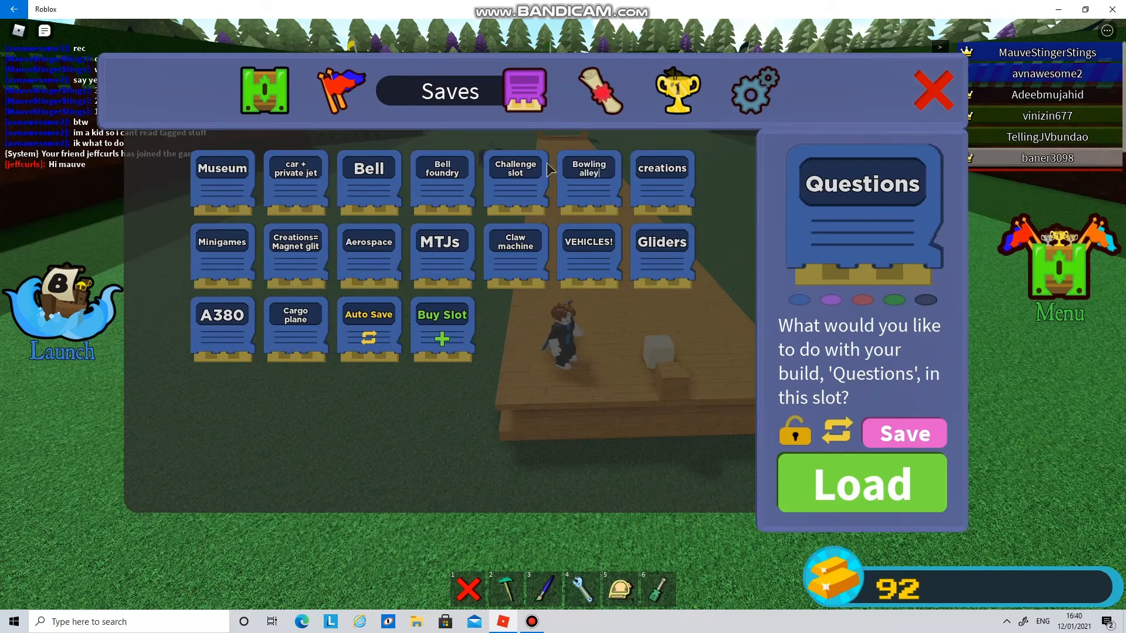
left_click(904, 434)
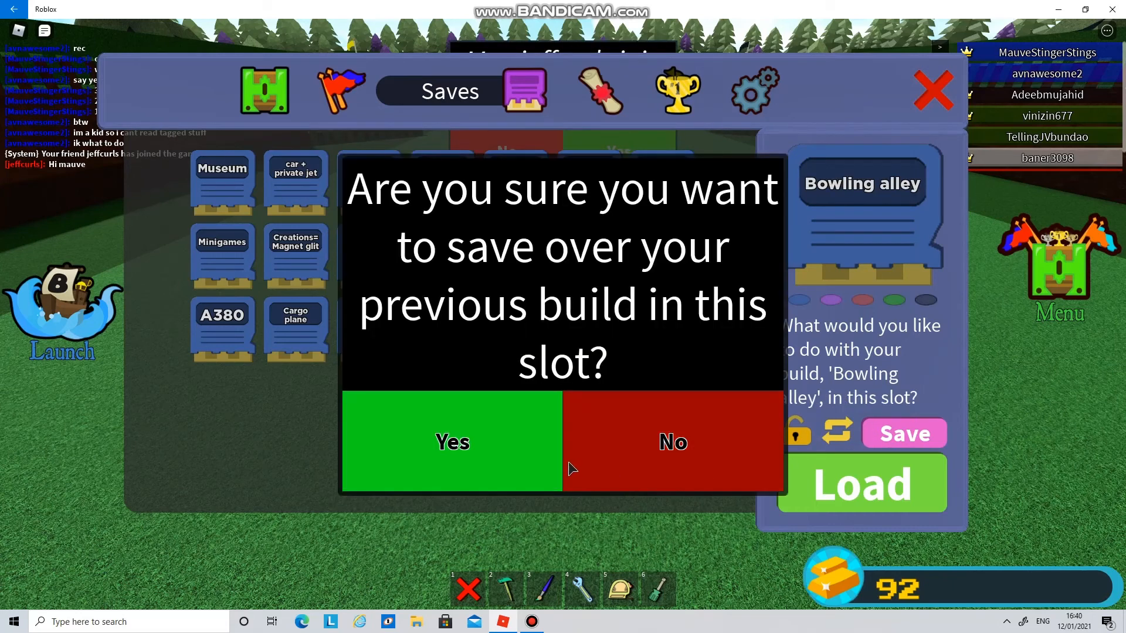
left_click(453, 441)
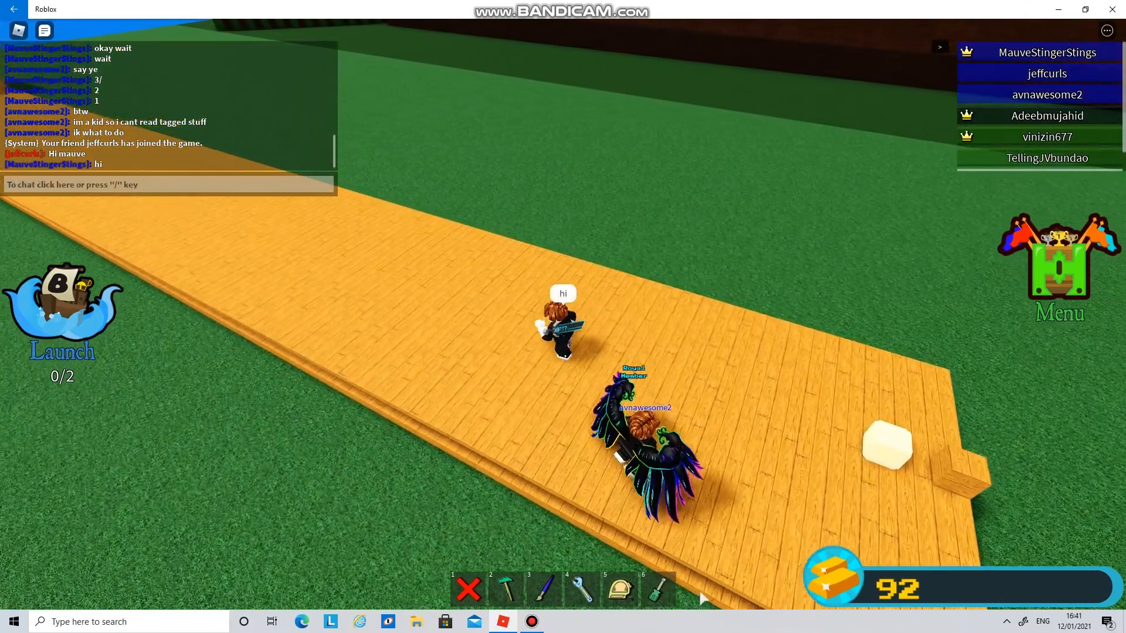
Paint the wooden lane dark grey, then return to the build tool.
left_click(543, 590)
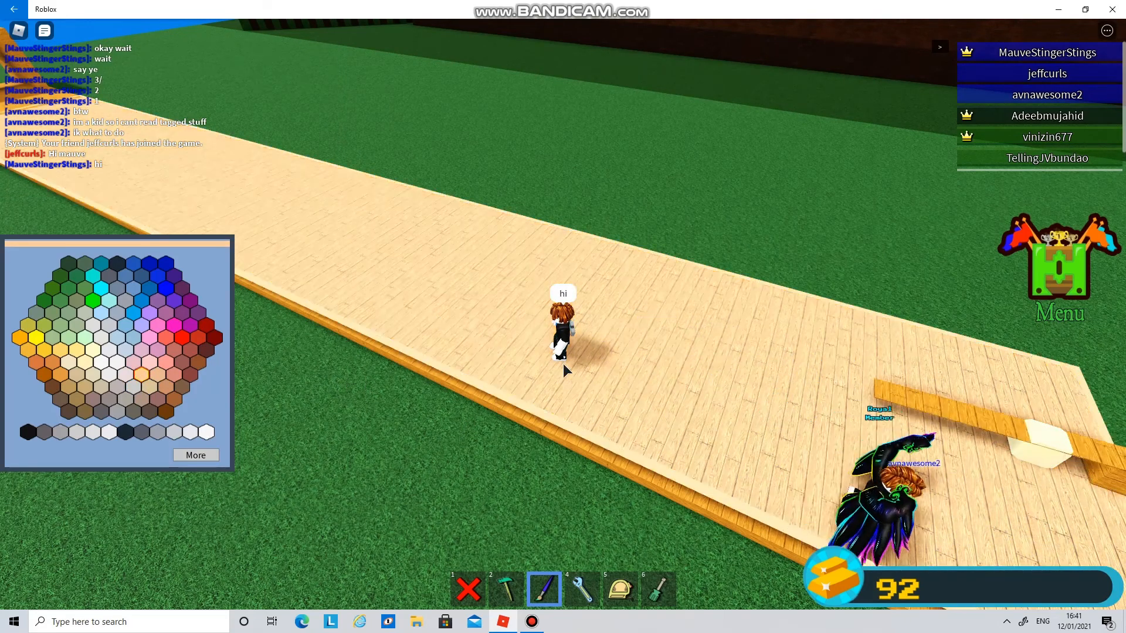
left_click(141, 432)
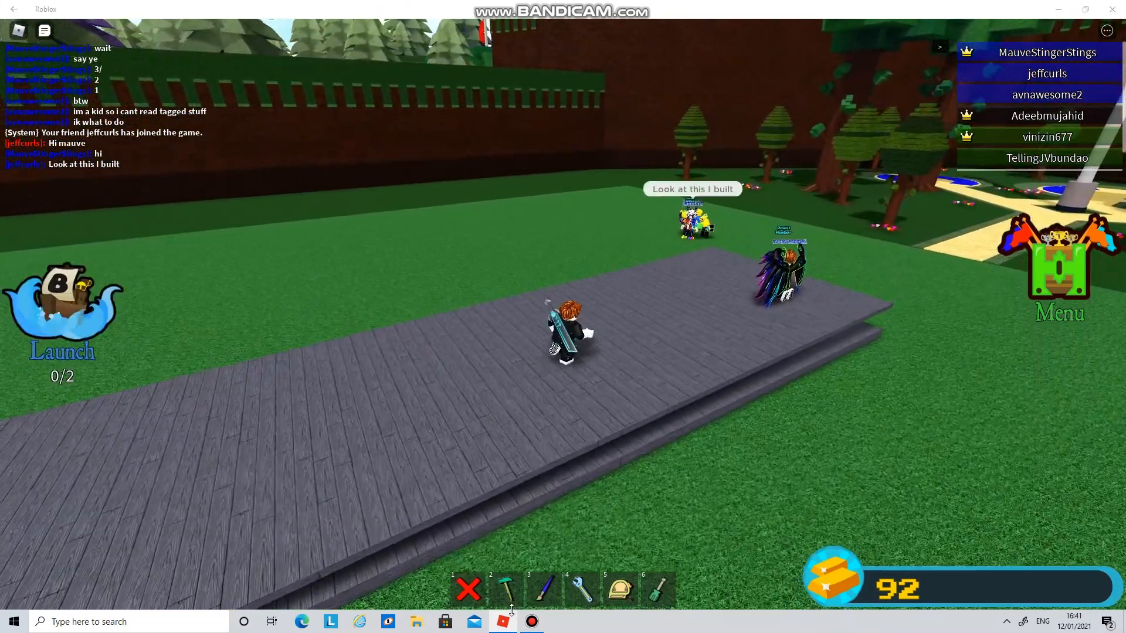
left_click(504, 589)
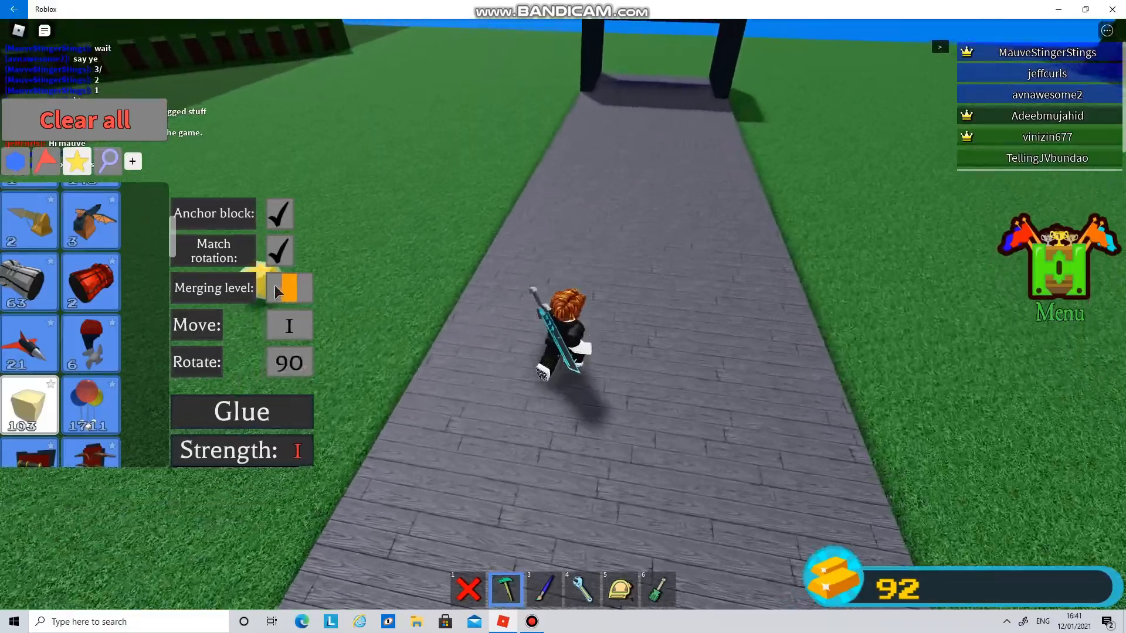
Arrange glue-block pins on the lane, delete a misplaced one, and add a marble block behind them.
left_click(279, 250)
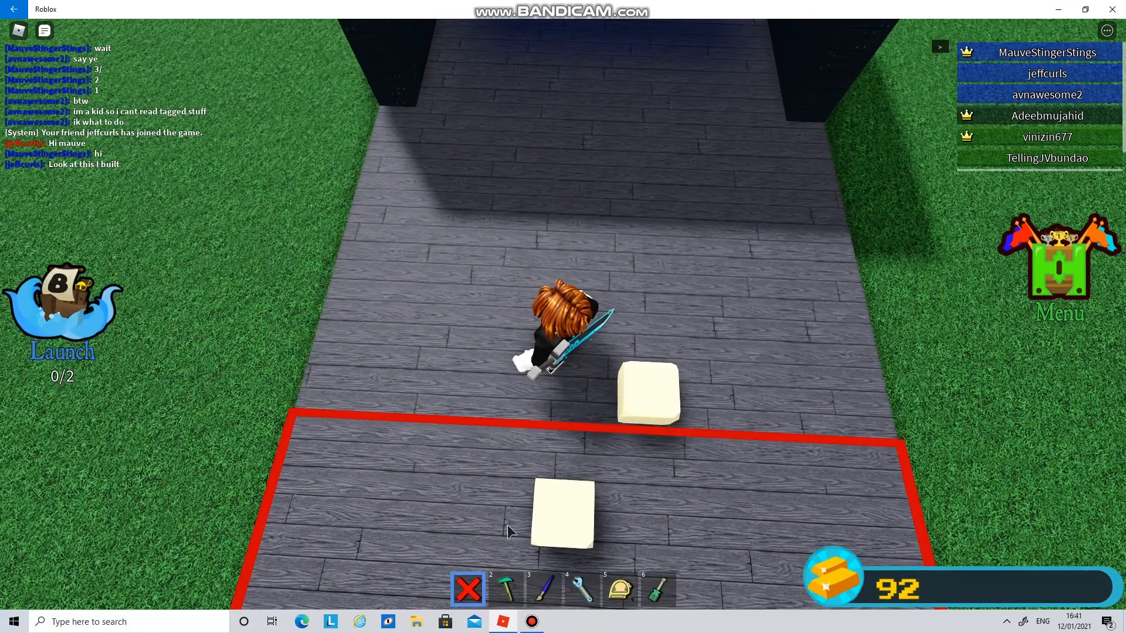
left_click(508, 590)
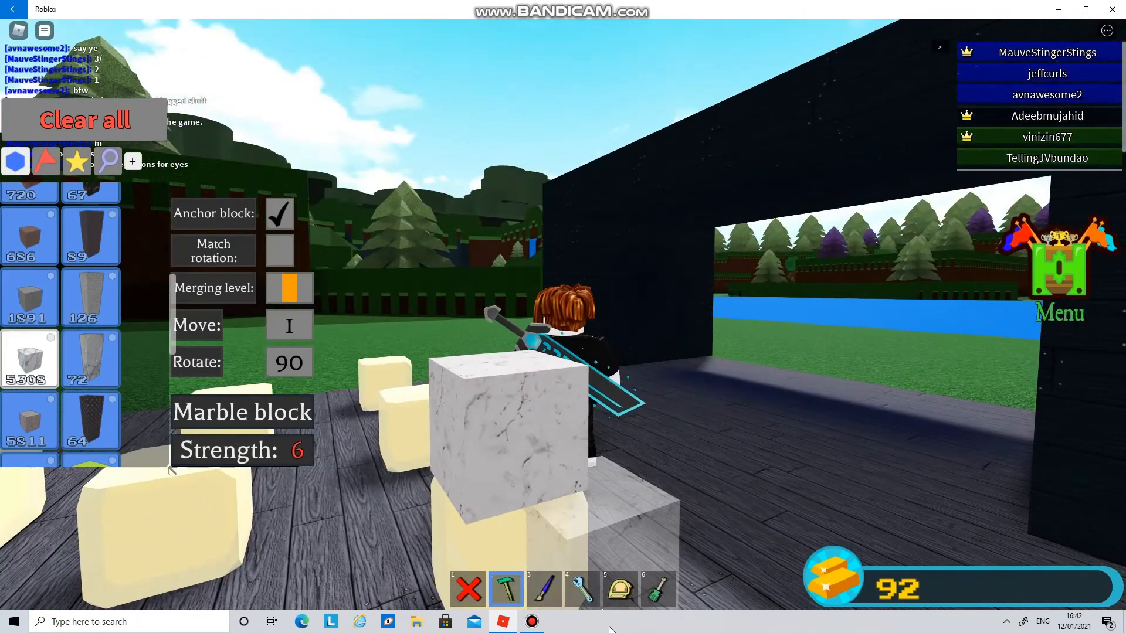
left_click(620, 589)
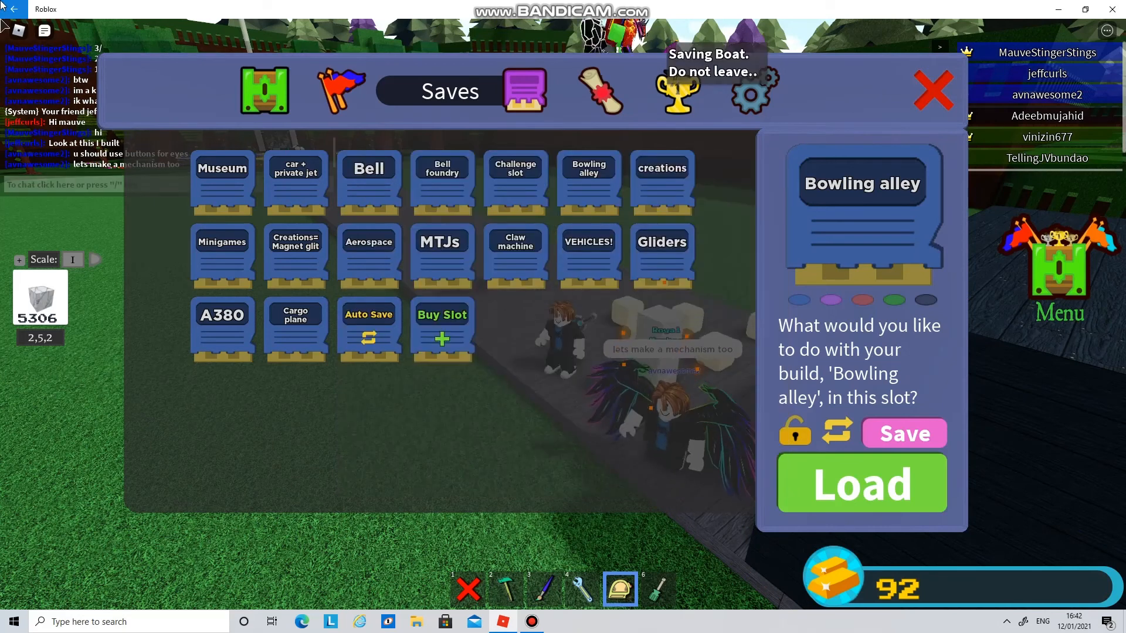
Finish saving to the Bowling alley slot and close the saves screen.
key("Escape")
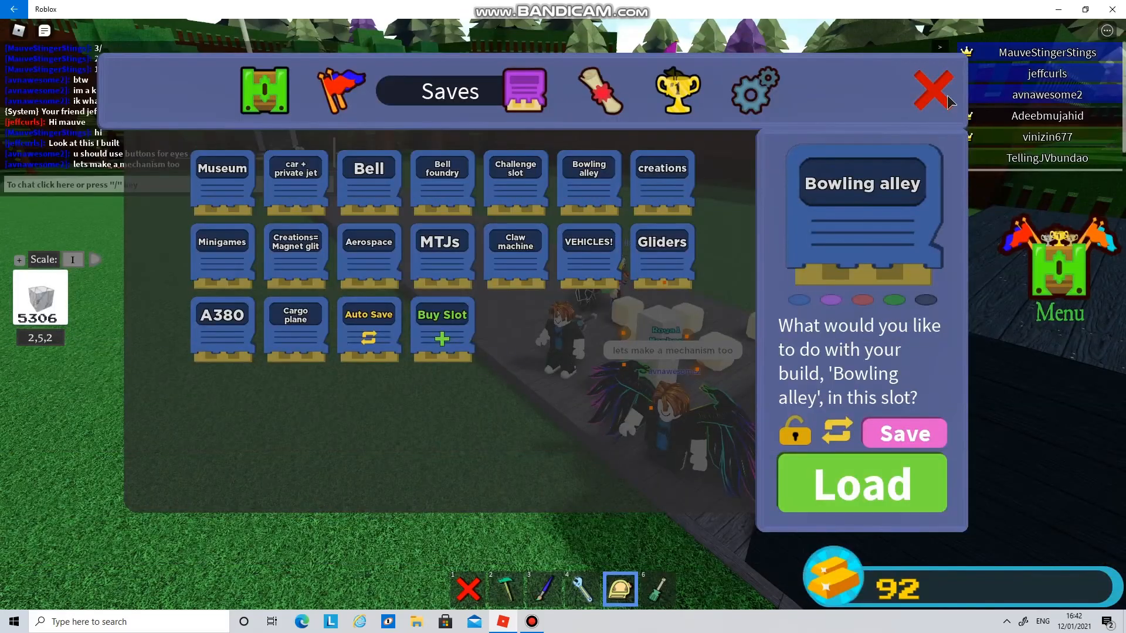
left_click(932, 91)
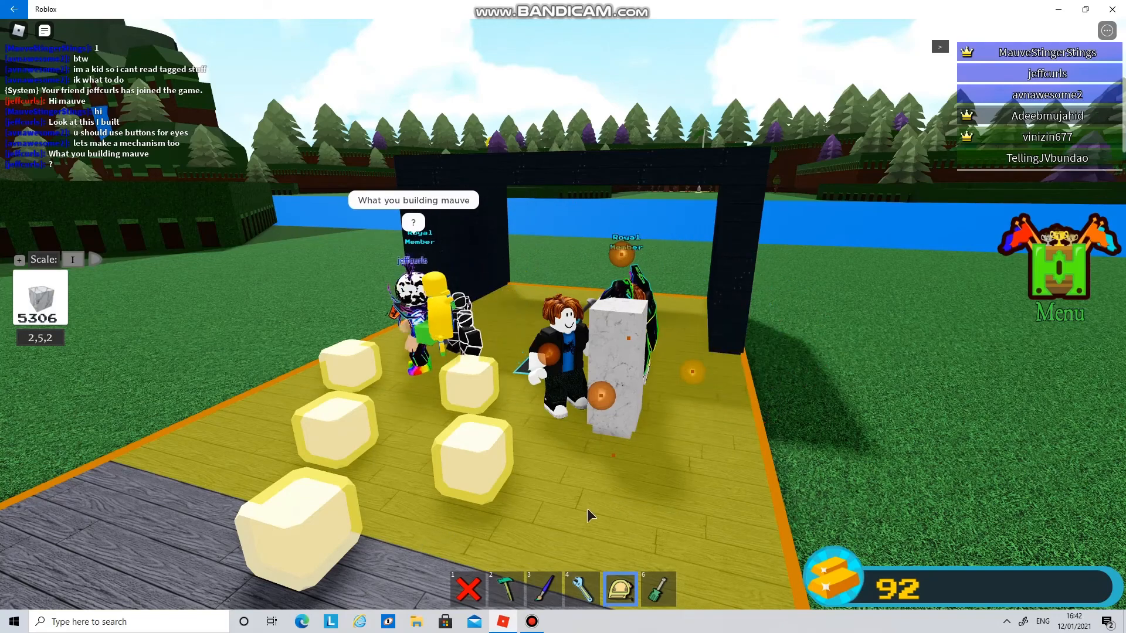
Chat about not using glue blocks, then stack and resize marble blocks into skittle pins.
type("dont press the")
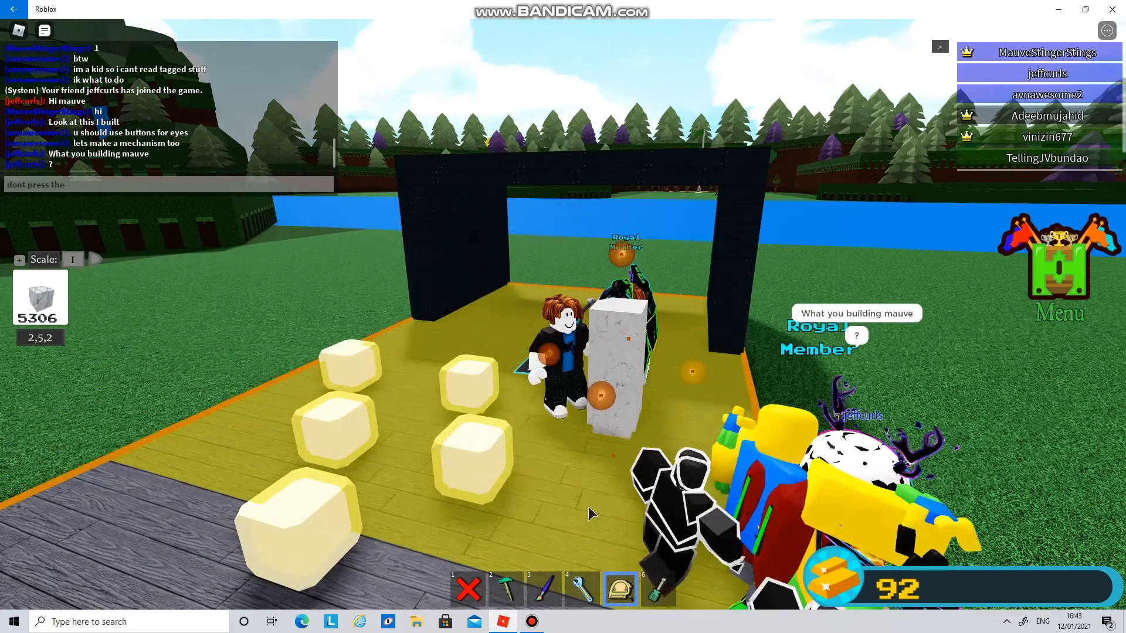
type("glue blocks")
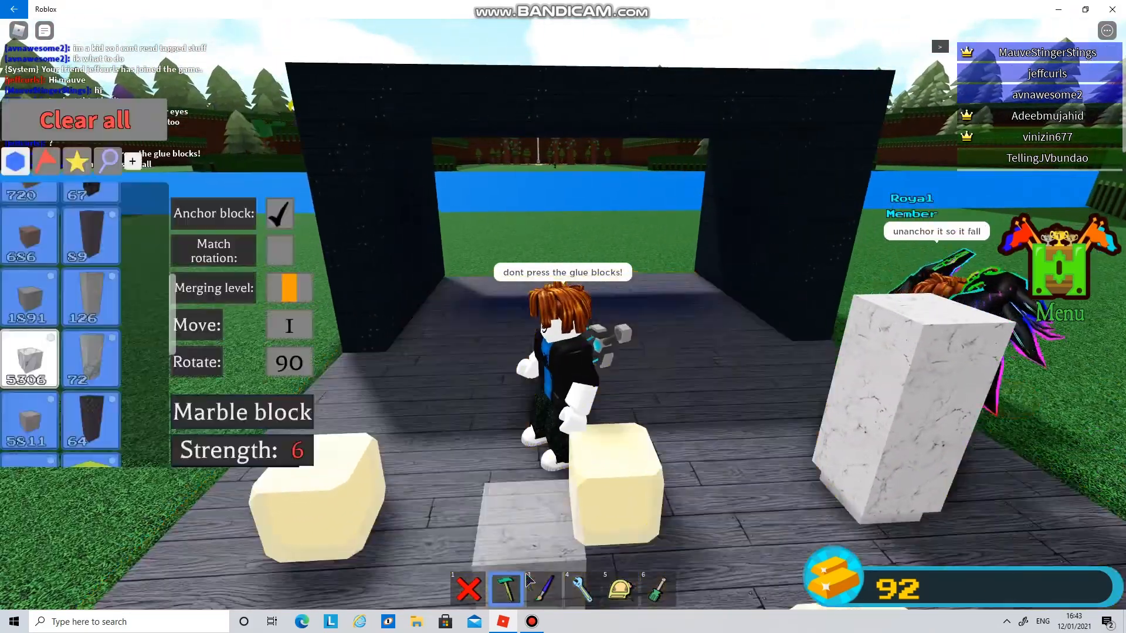
left_click(619, 589)
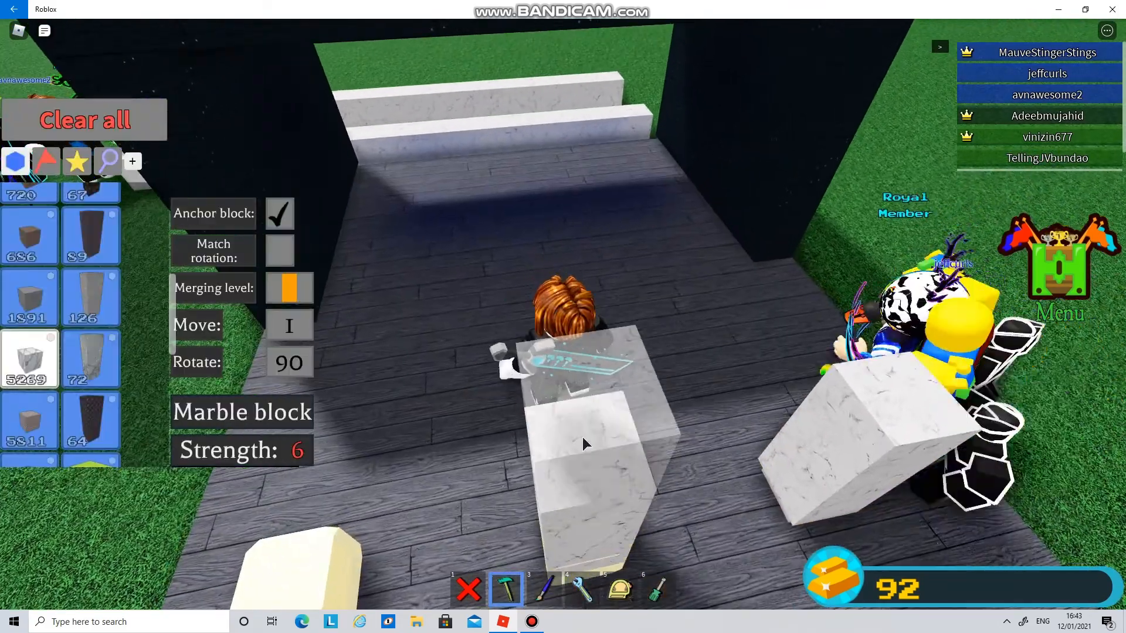
left_click(620, 590)
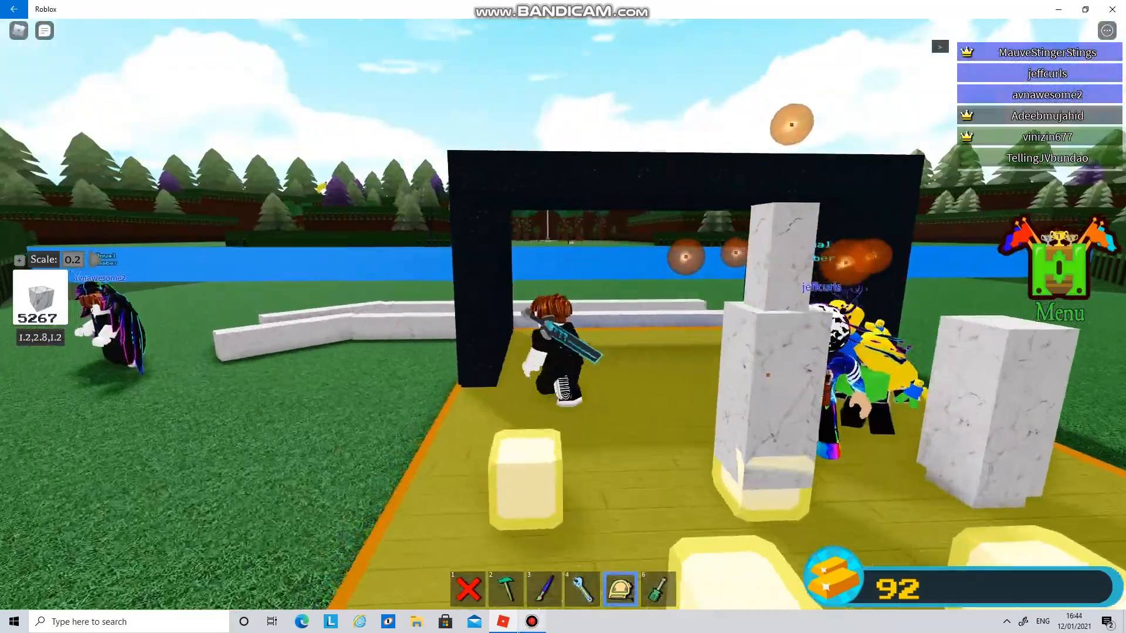
left_click(544, 590)
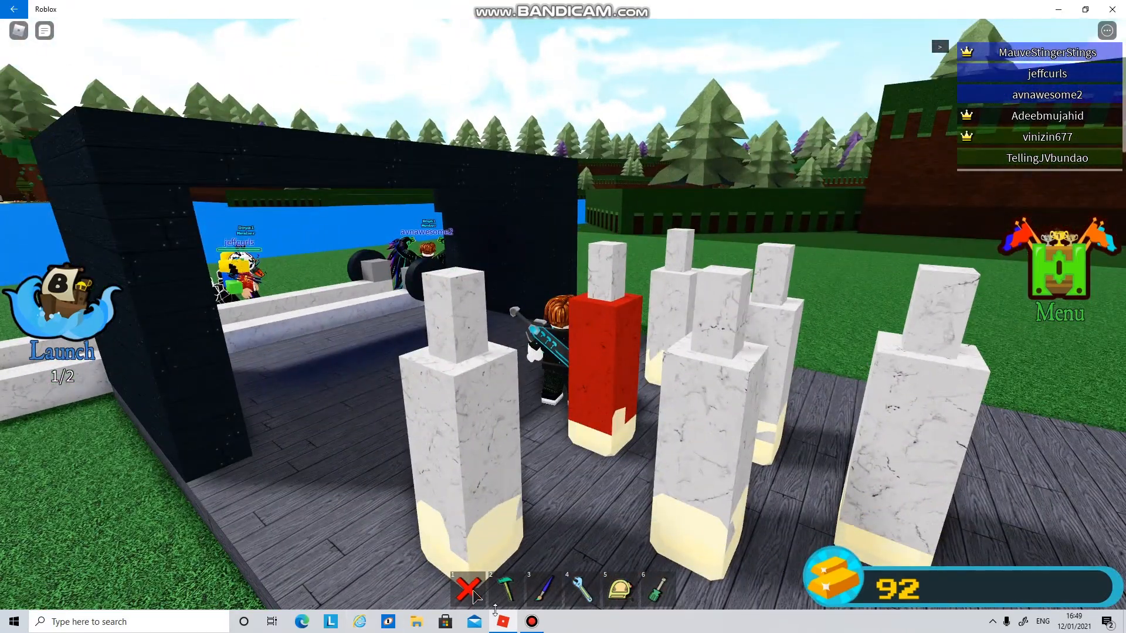
Colour the skittles blue, red, green, yellow and pink with the paint brush, leaving one white.
left_click(544, 590)
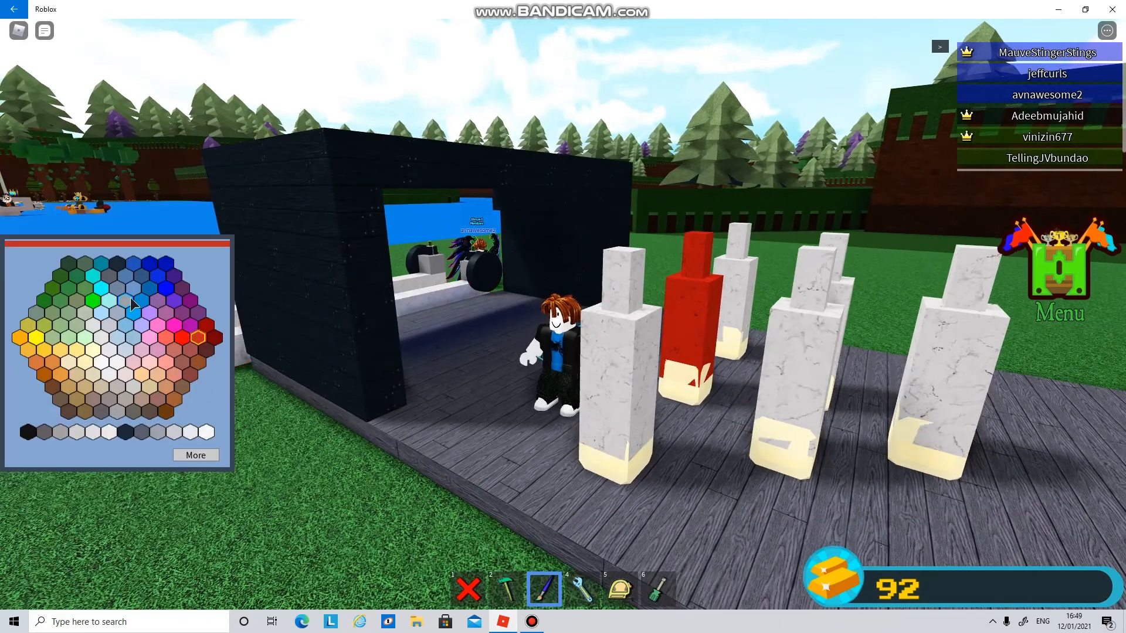
left_click(167, 291)
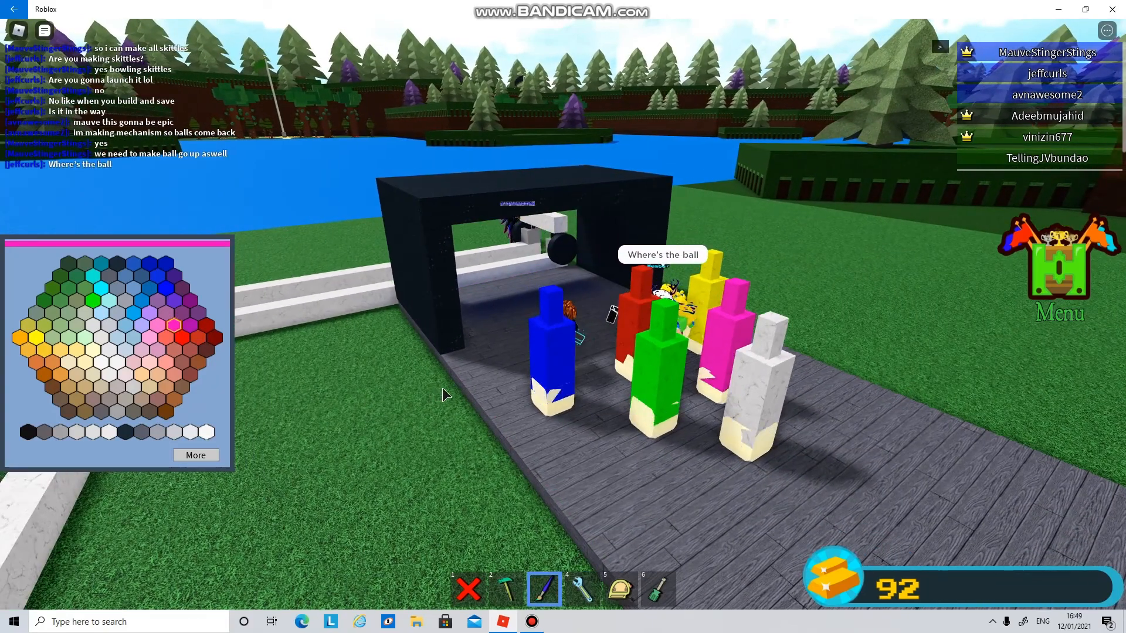
type("in p")
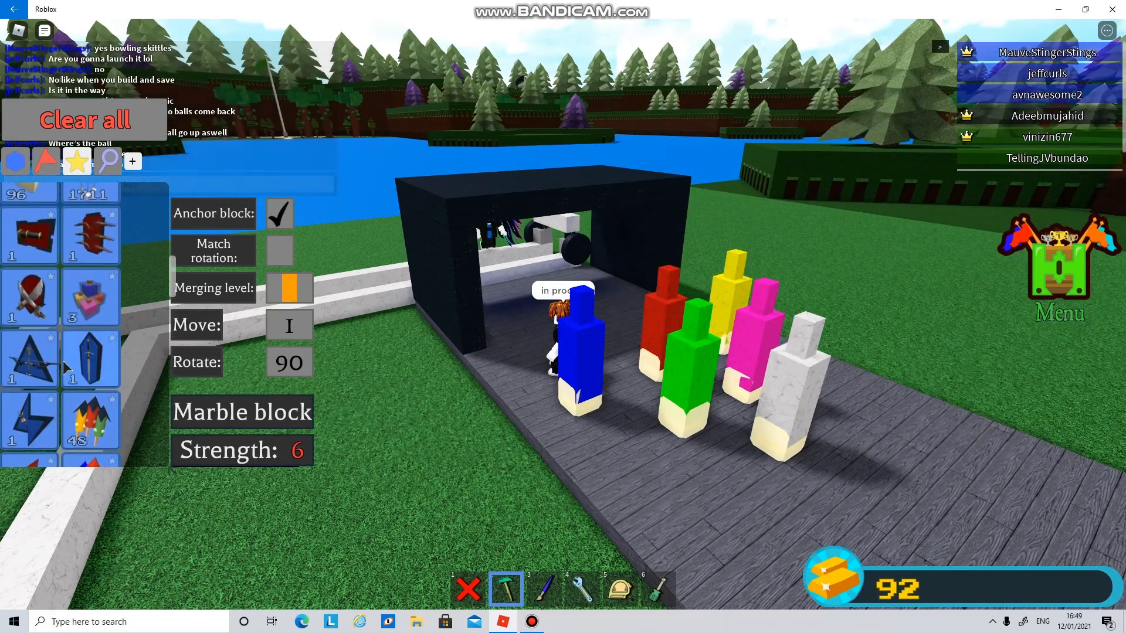
Walk back to the skittles, chatting reassurance, and reopen the paint palette.
left_click(29, 217)
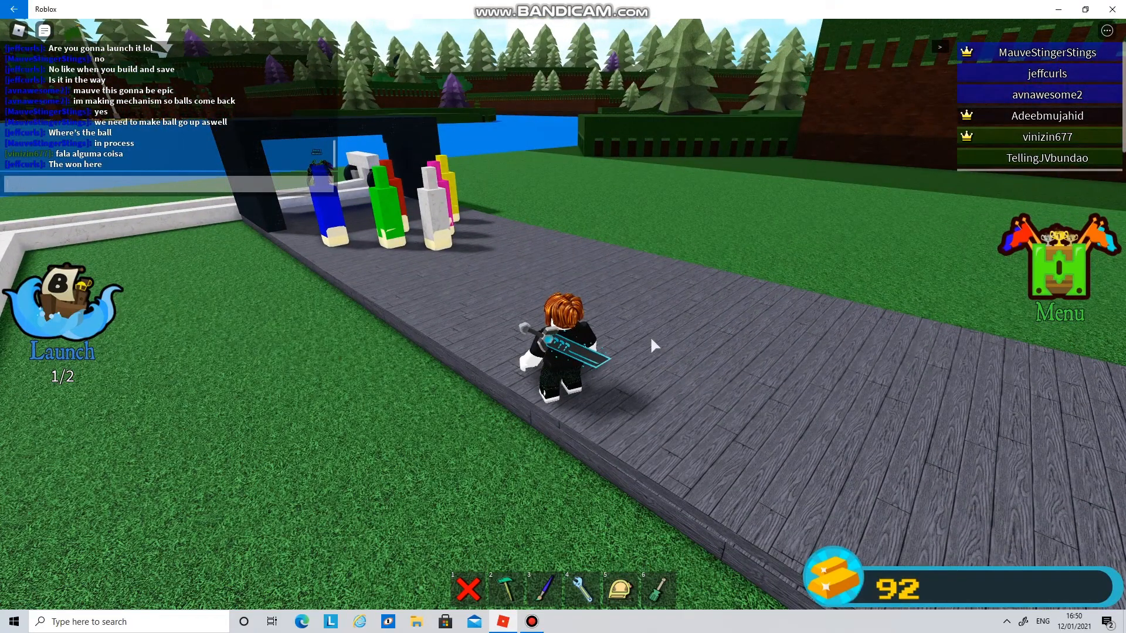
type("dont worry the will be s")
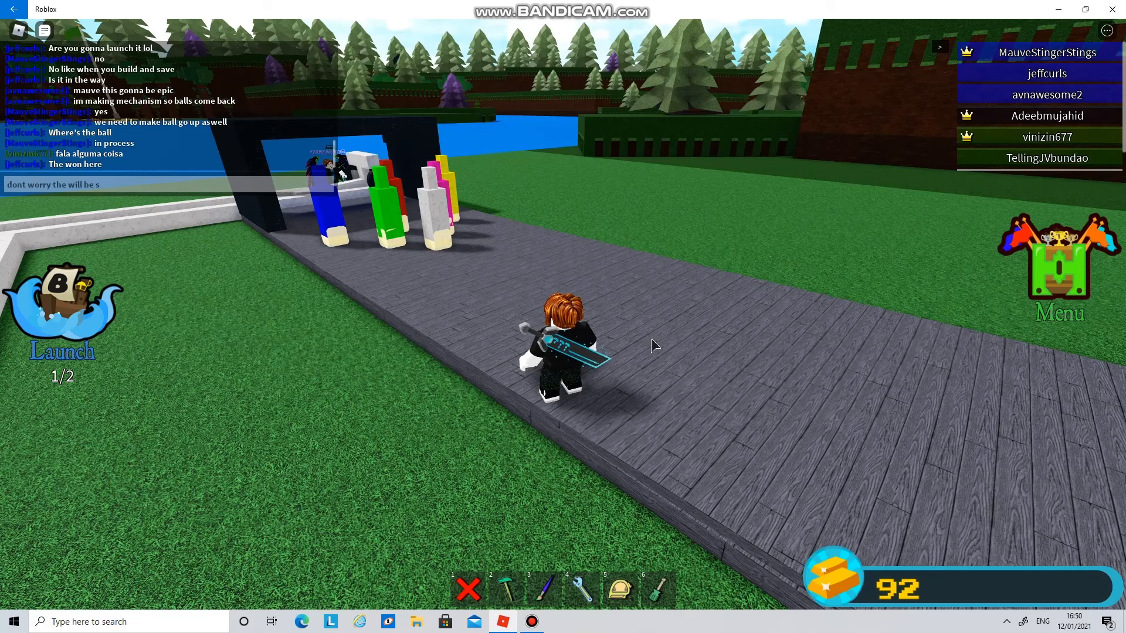
type("omething")
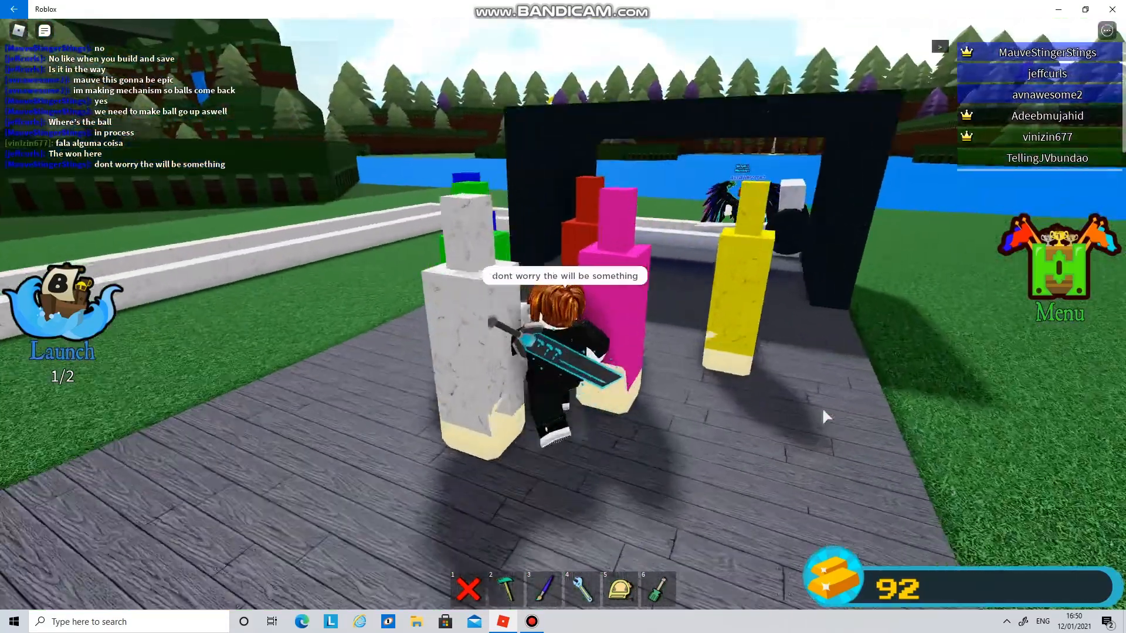
left_click(545, 590)
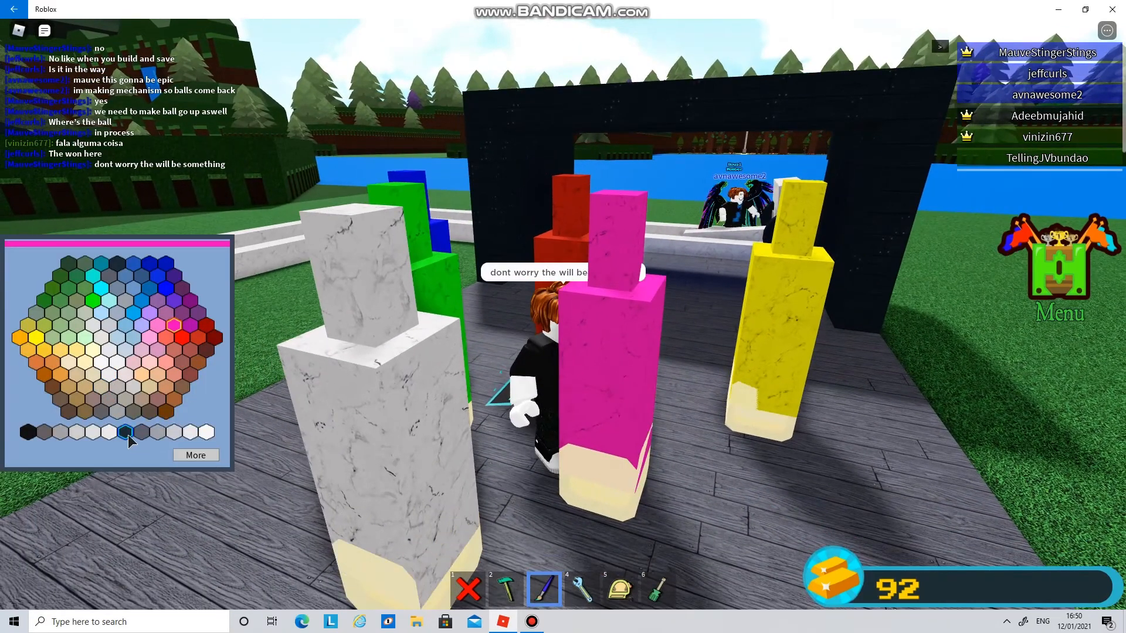
Paint the last white skittle black and bring up the Bowling alley save confirmation.
left_click(27, 446)
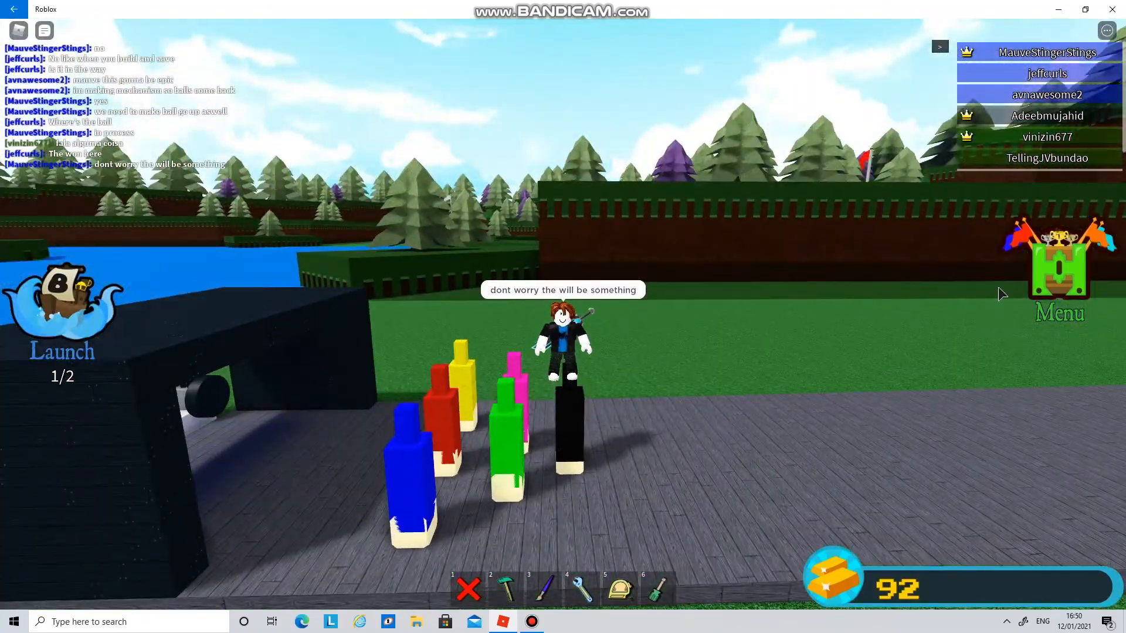
left_click(904, 433)
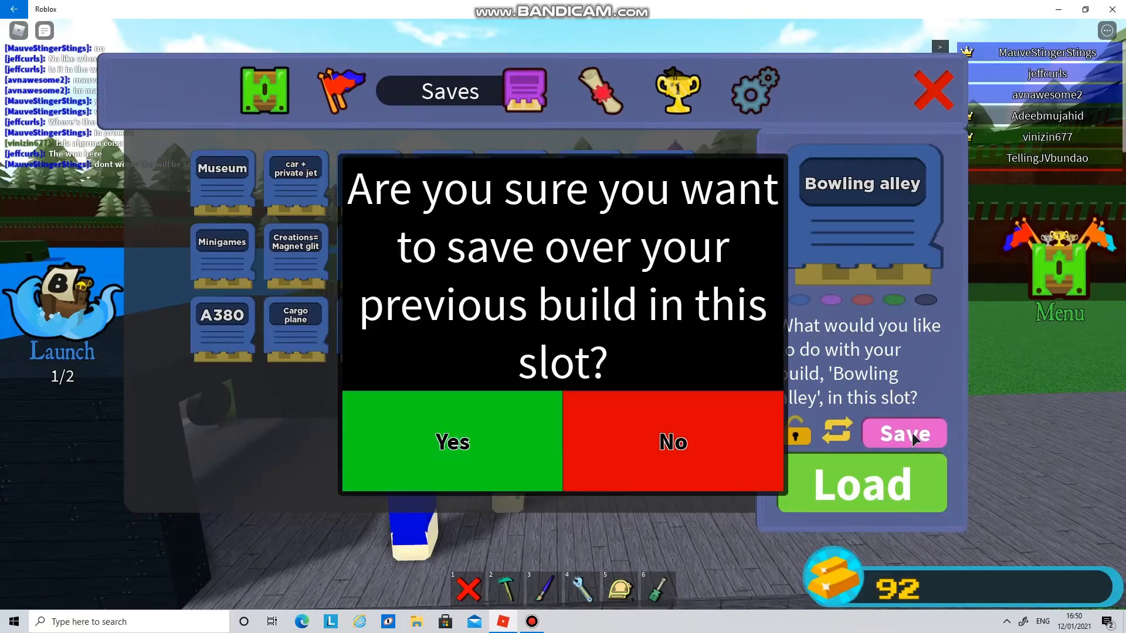
Confirm overwriting the Bowling alley save, close Saves and return to the block-building tool.
left_click(452, 442)
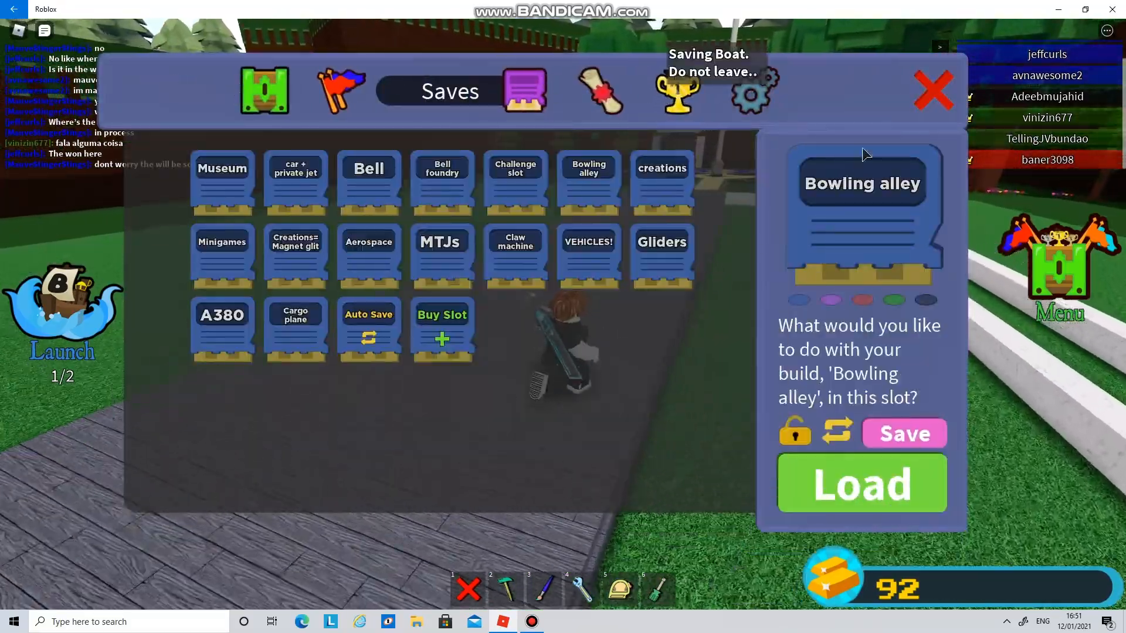
left_click(931, 92)
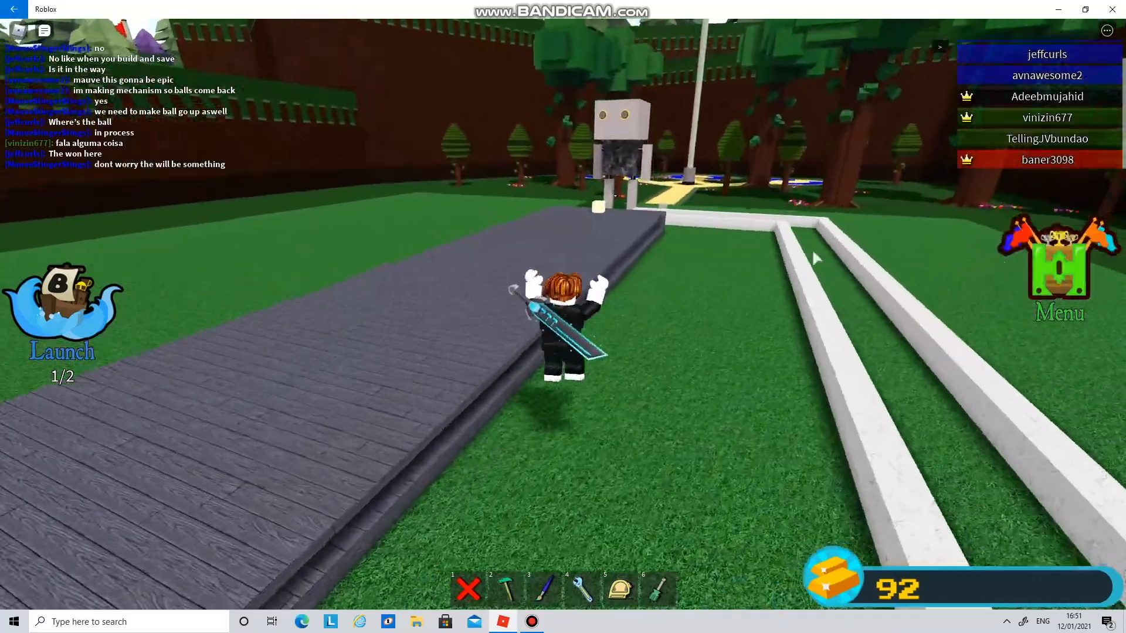
left_click(507, 590)
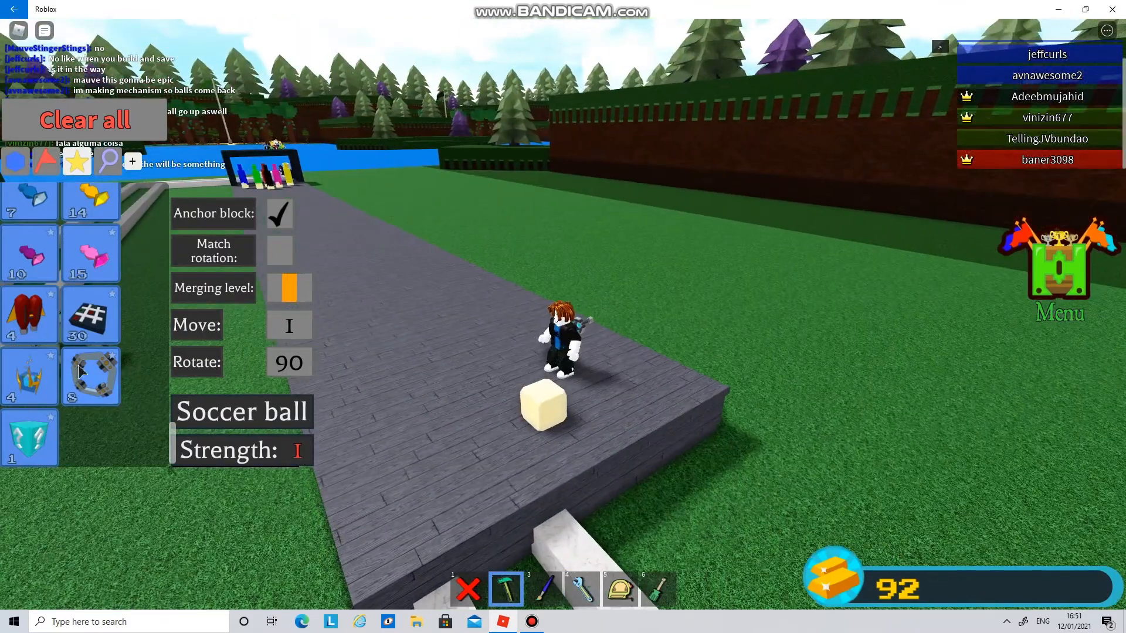
Pick the Soccer ball part, chat 'stop w' and bring up the in-game Shop window.
left_click(90, 376)
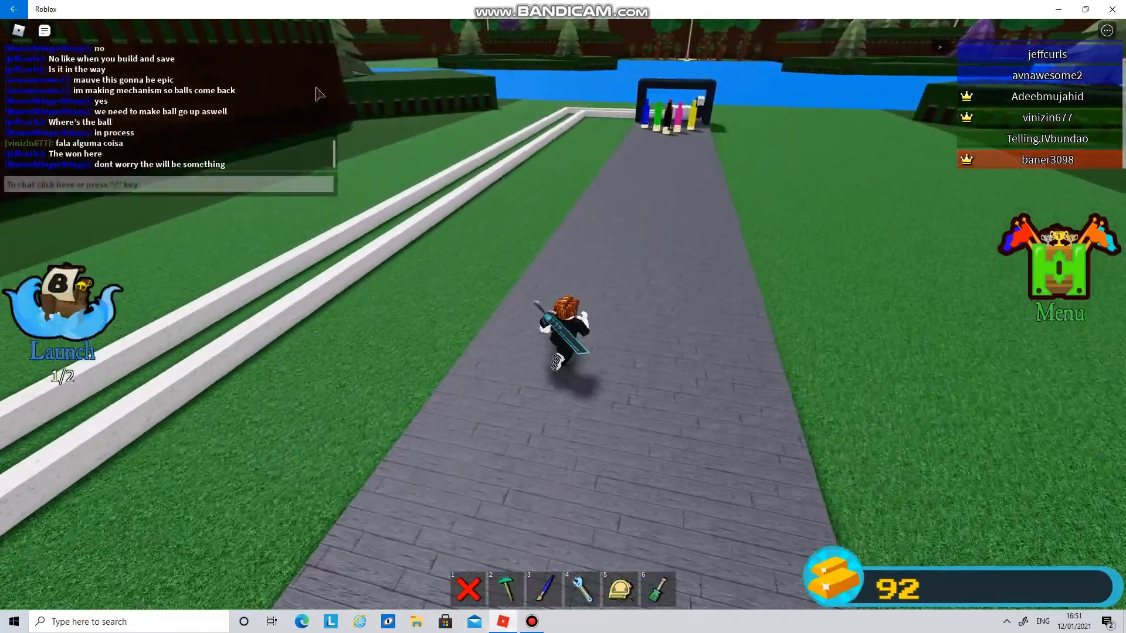
type("stop w")
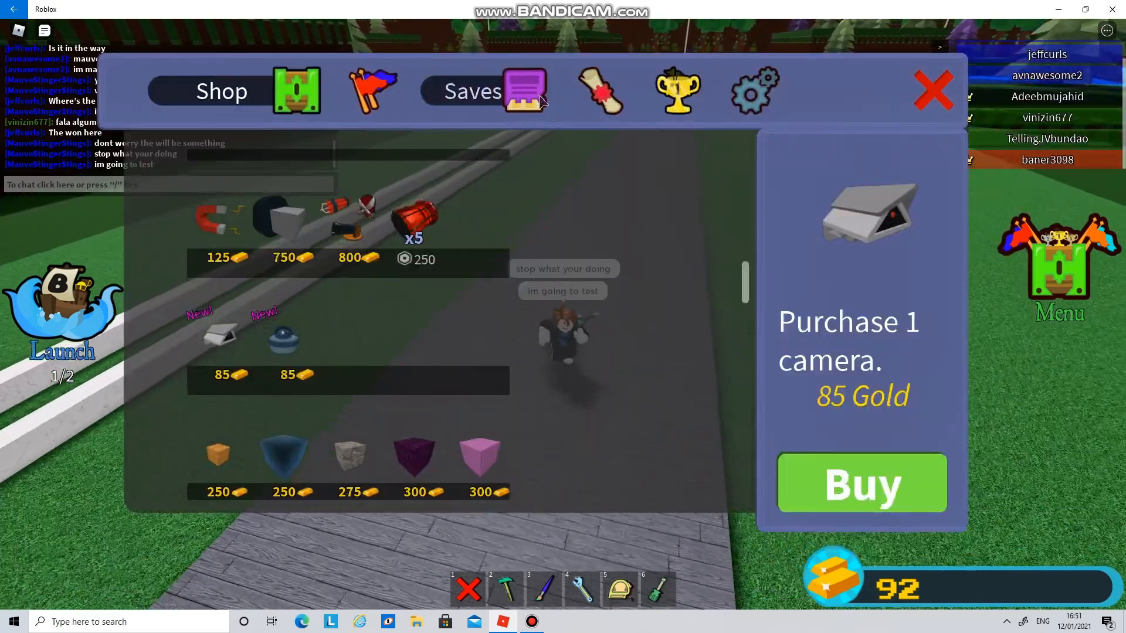
Close the Shop window and walk to the white barrier beside the archway.
left_click(483, 91)
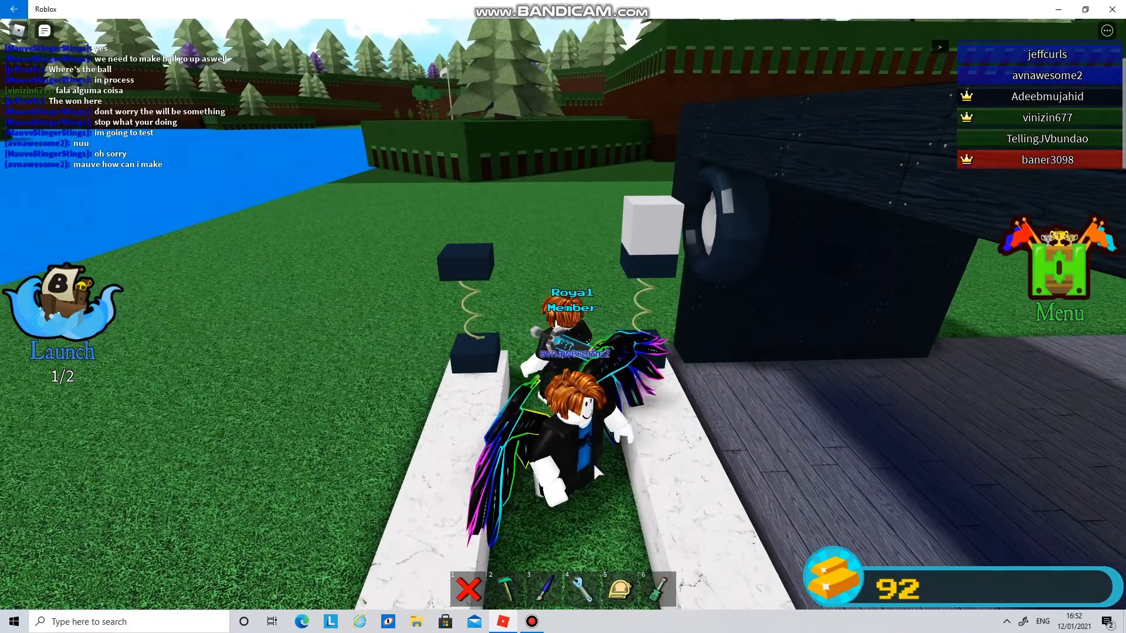
Chat the portal-return idea ('portal', 'it would go through the p', 'wait no') while placing a portal by the skittle platform.
type("portal")
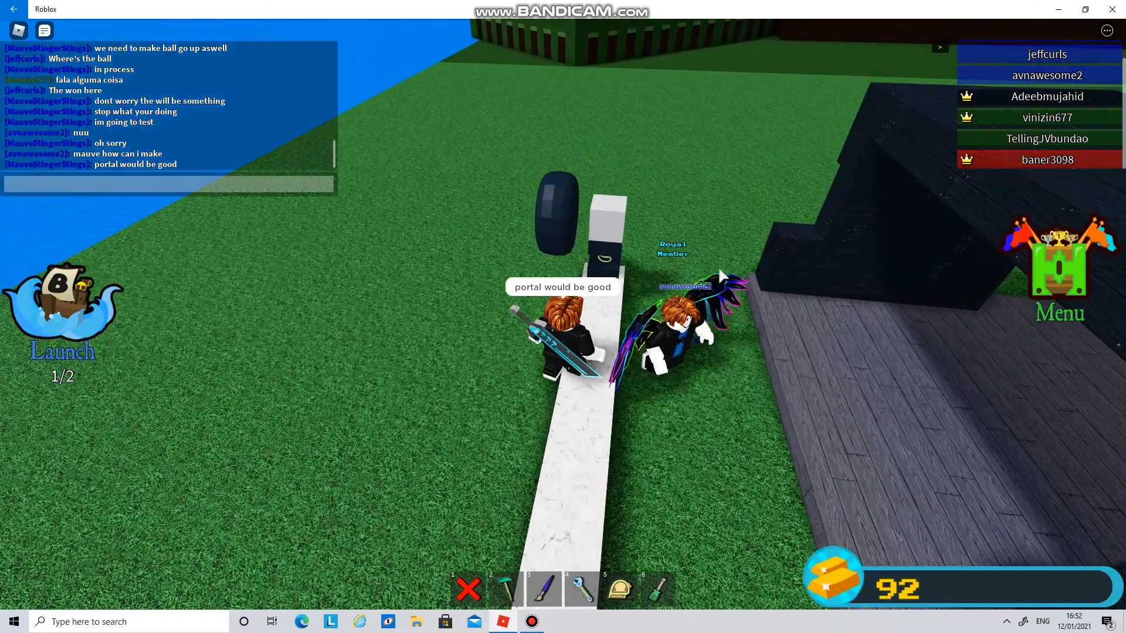
type("it would")
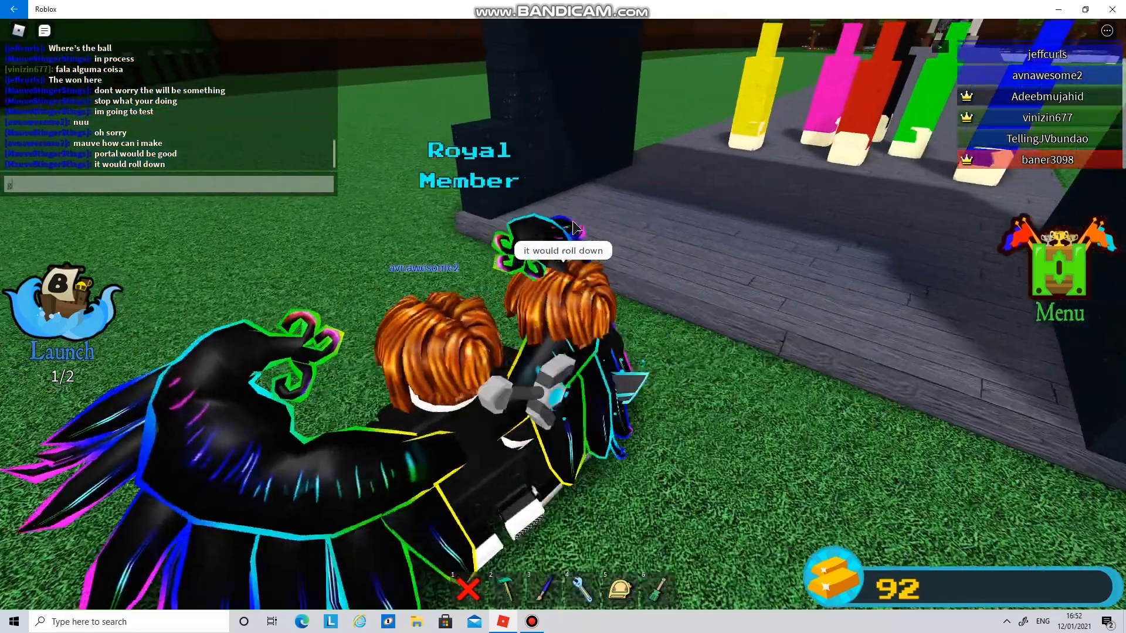
type("go through the p")
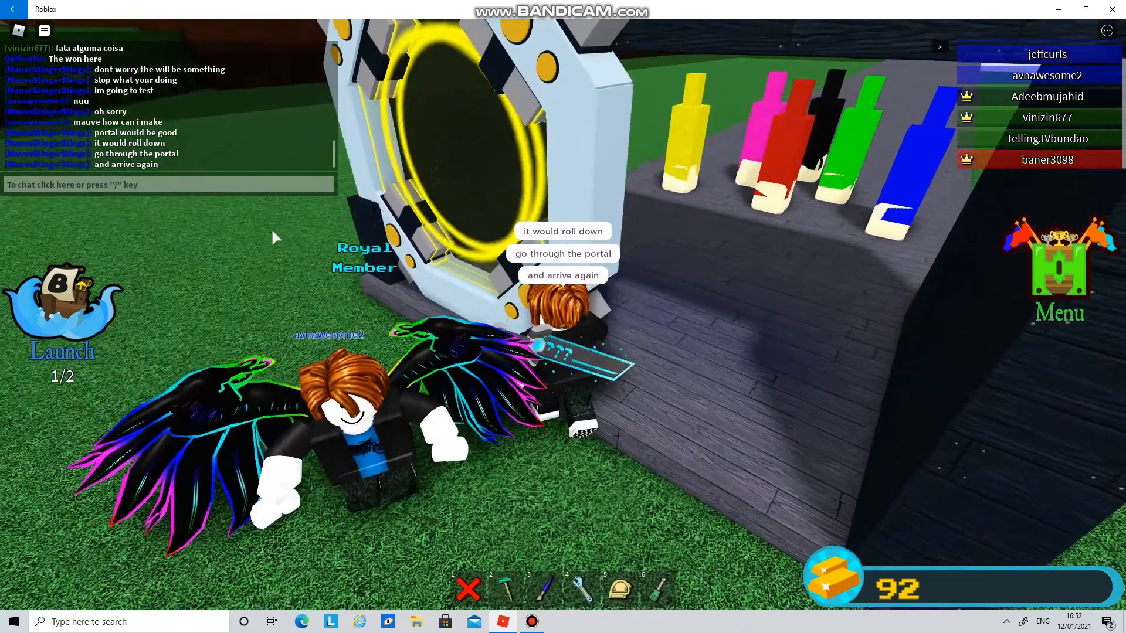
type("wait no")
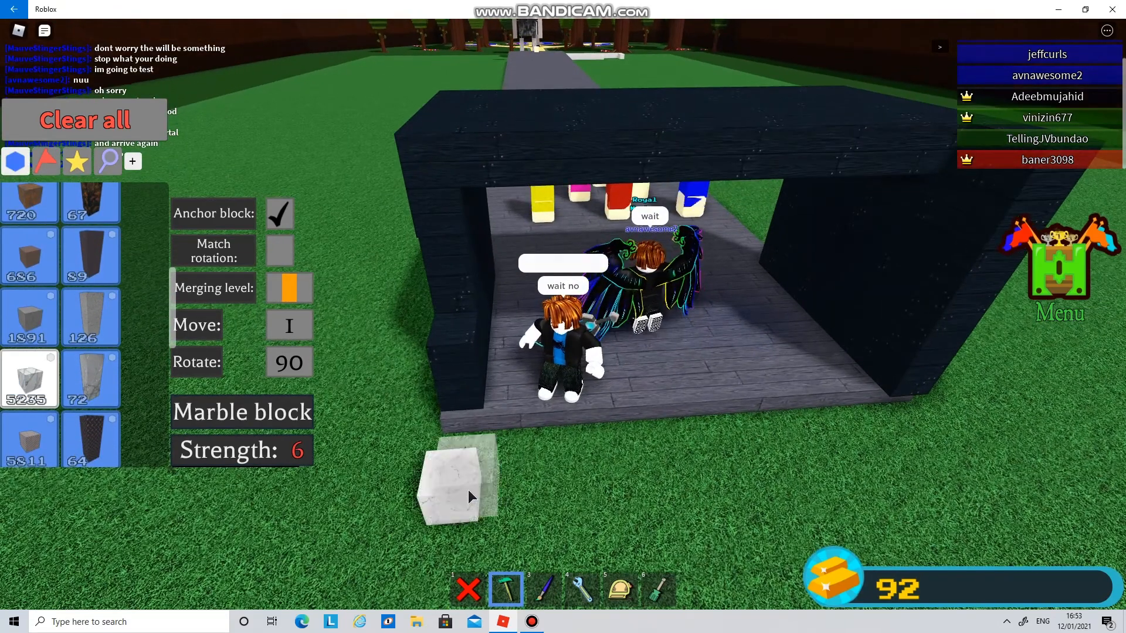
Place a marble block on the grass in front of the dark archway.
left_click(619, 588)
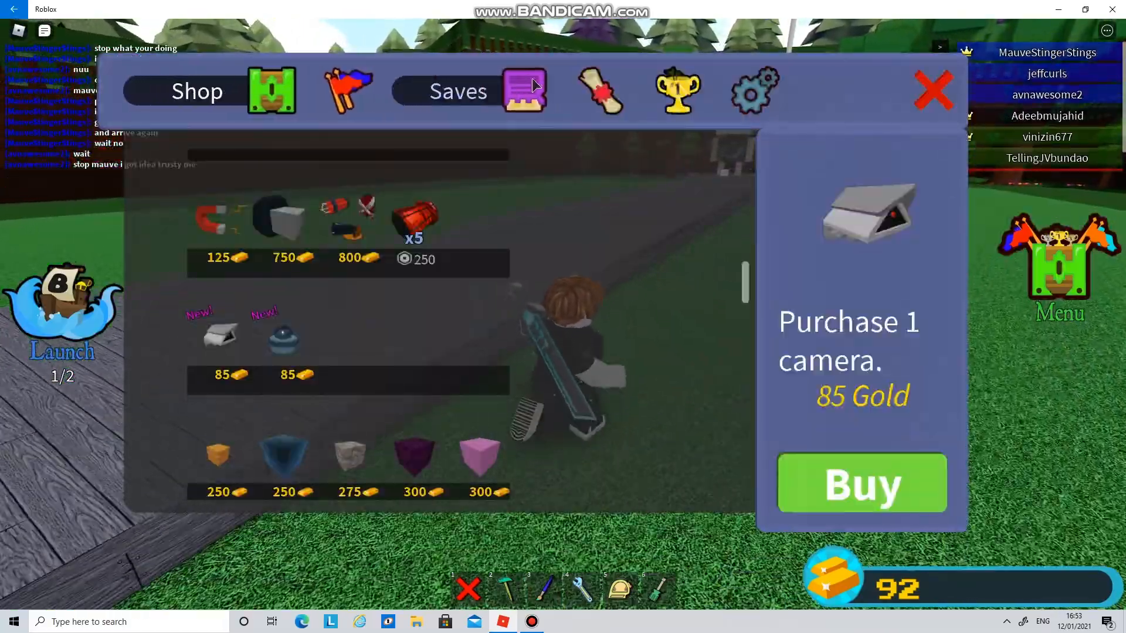
Save into the Bowling alley slot, browse Shop and Settings, then close the menus.
left_click(463, 93)
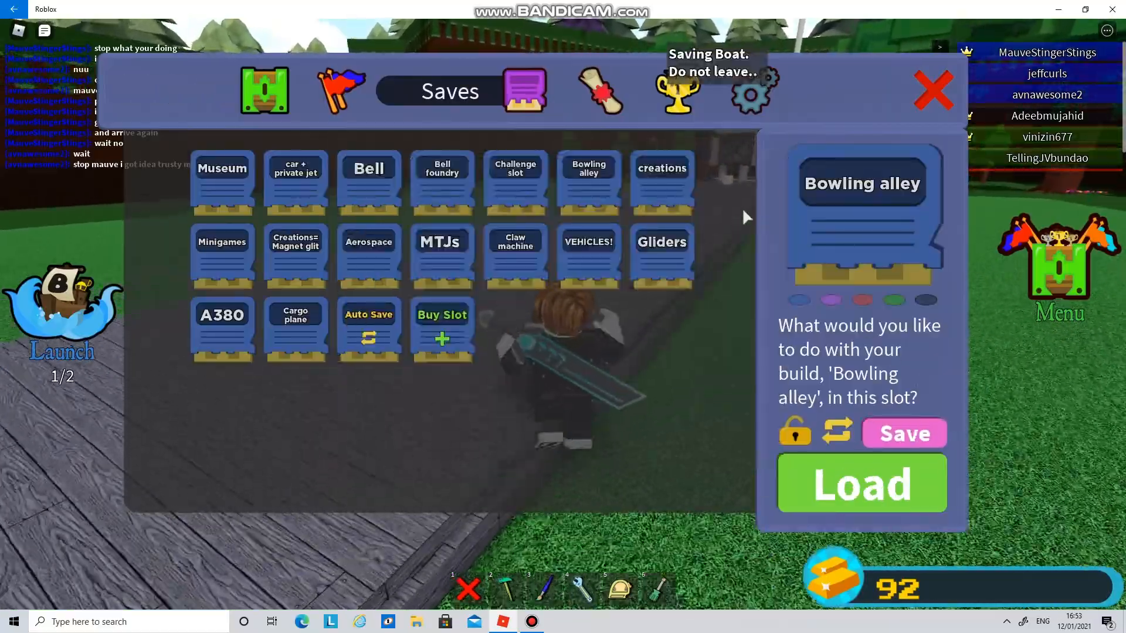
left_click(931, 92)
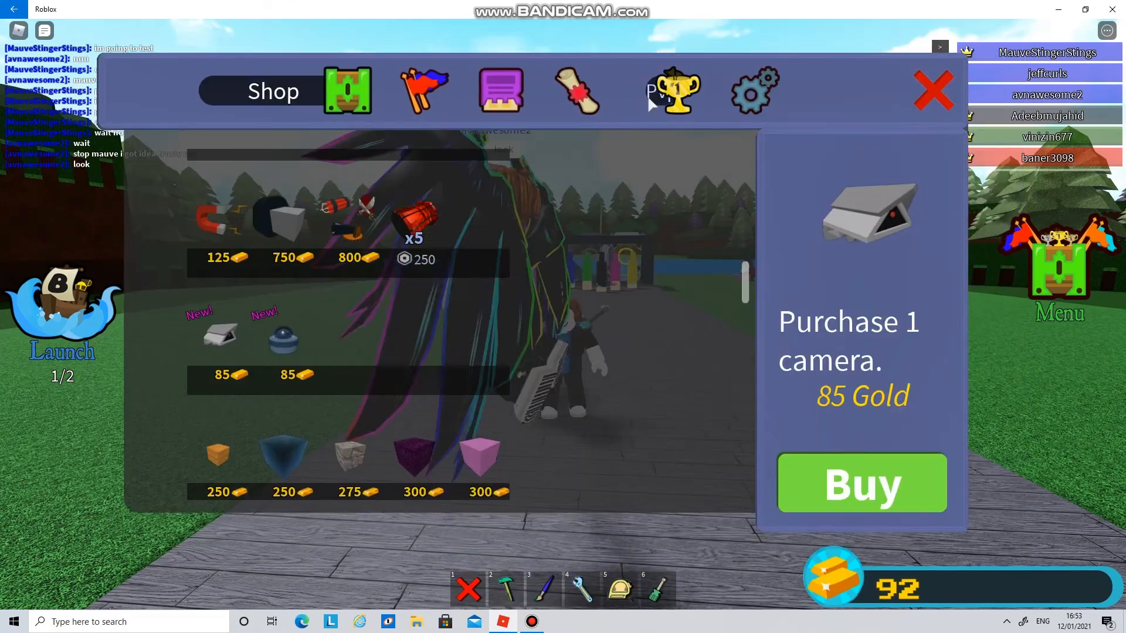
left_click(754, 92)
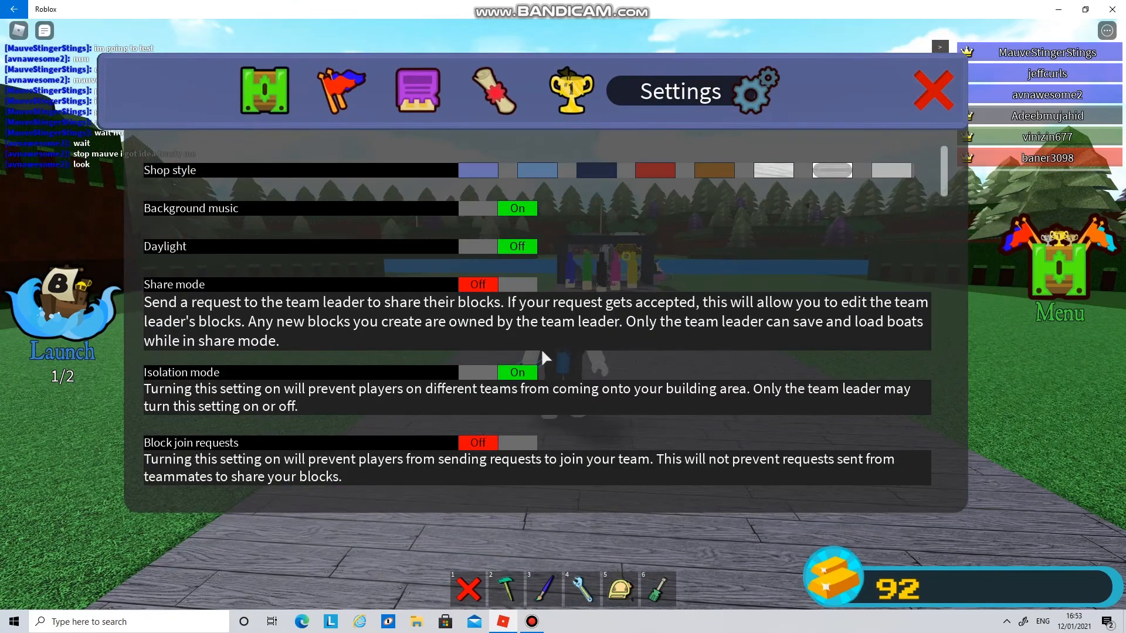
left_click(933, 90)
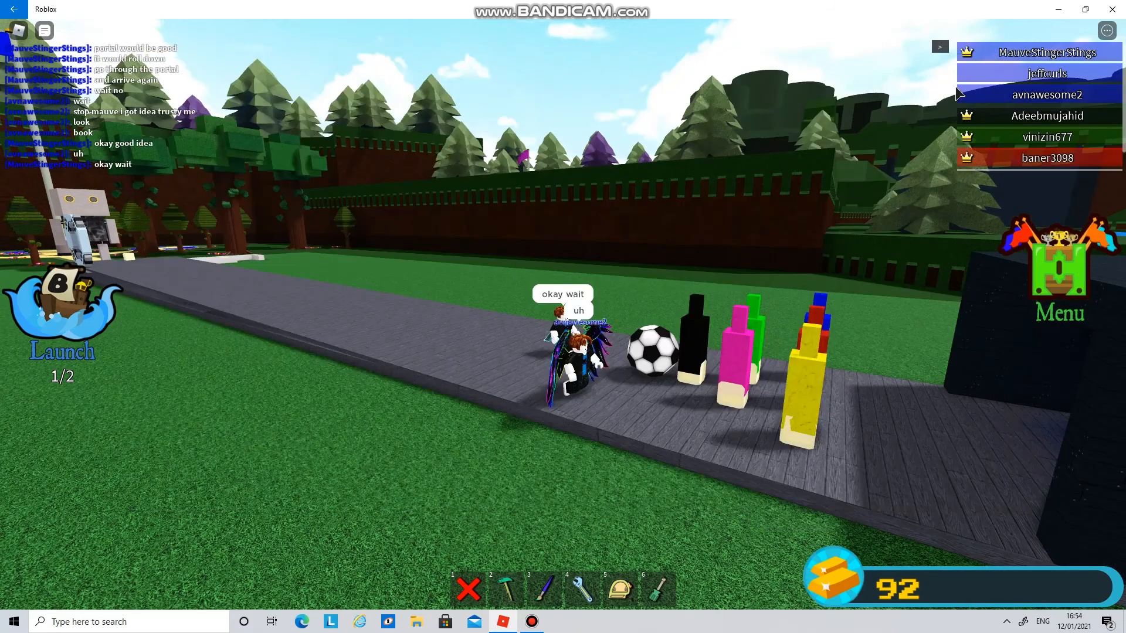
Send a 'dont go near t...' warning in chat while teammates roll the ball into the skittles.
type("now i")
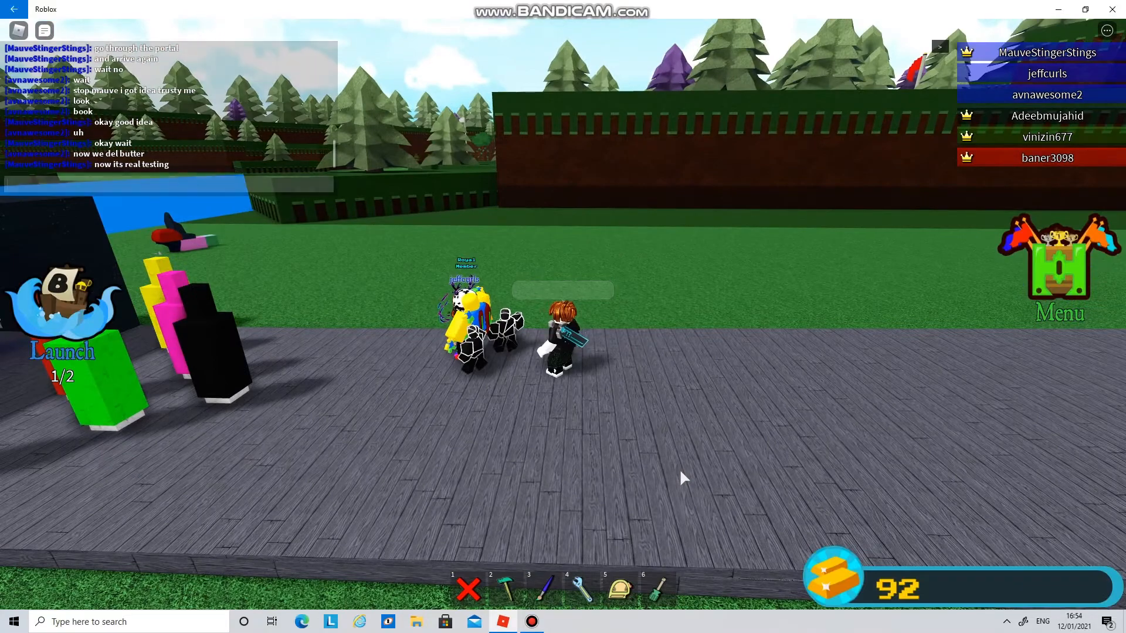
type("dont go near t")
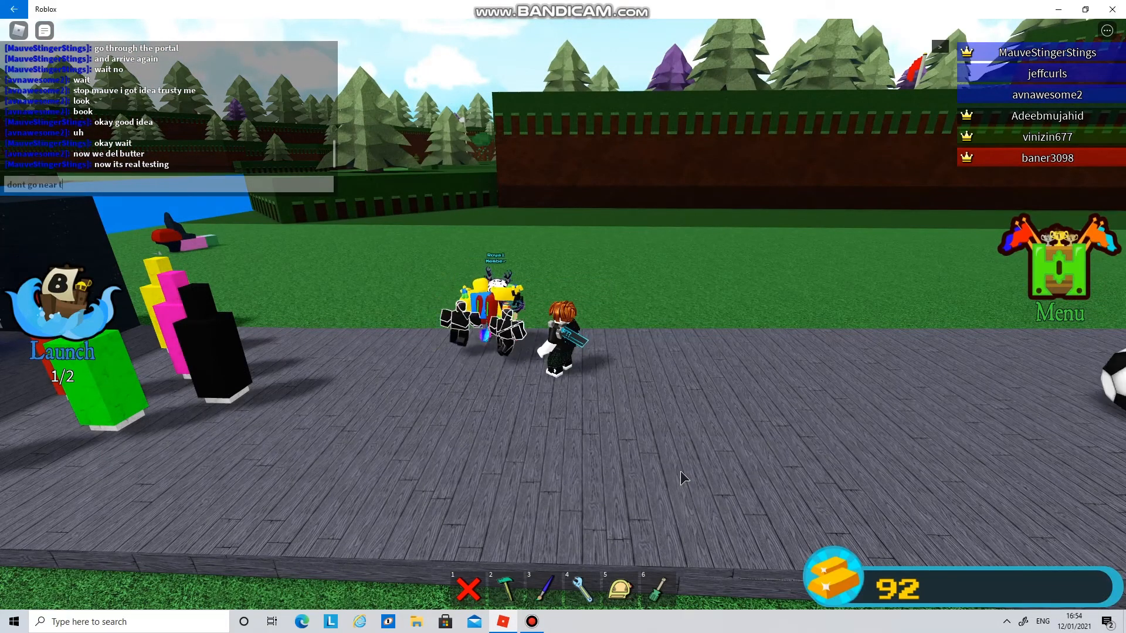
key("Return")
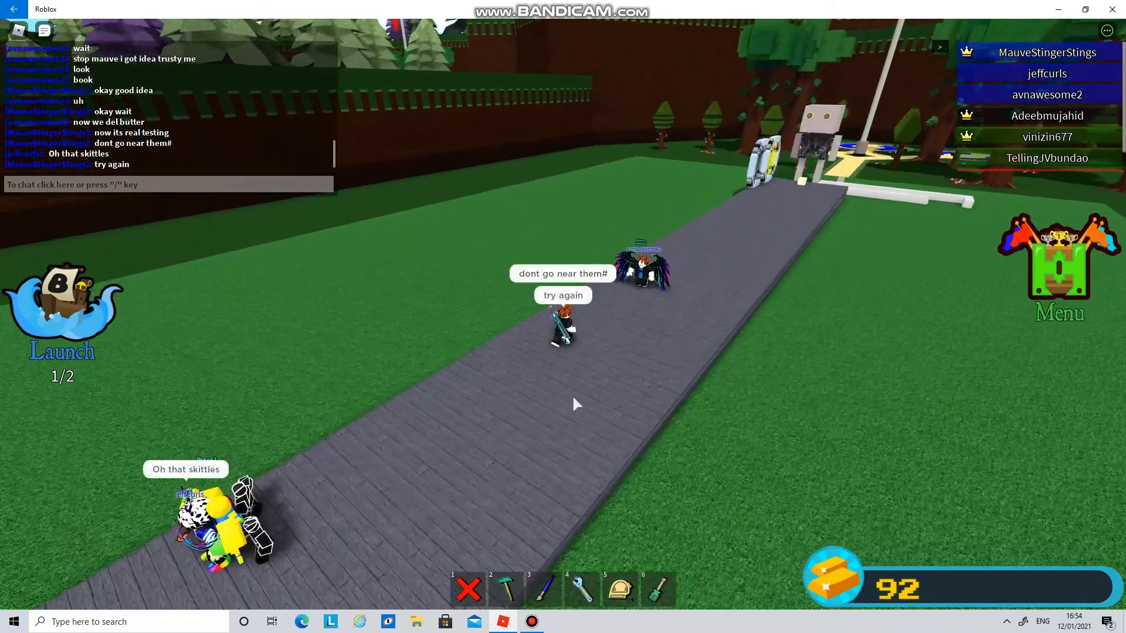
left_click(505, 590)
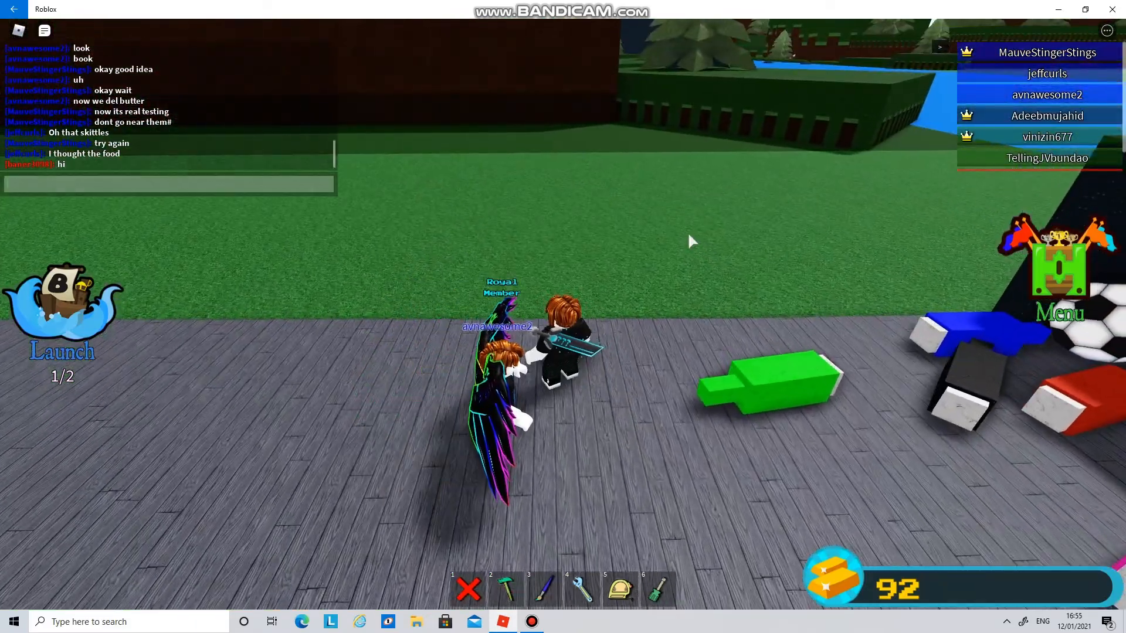
Chat 'avna i got a better idea on the', then confirm reloading the saved Bowling alley build.
type("avna i got a")
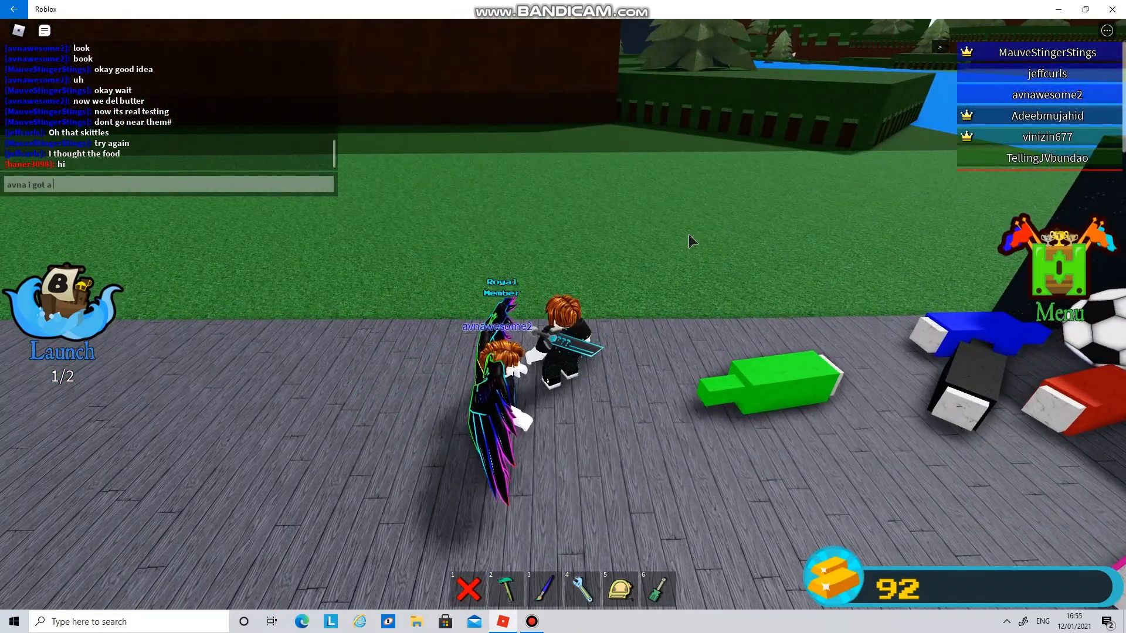
type("better idea")
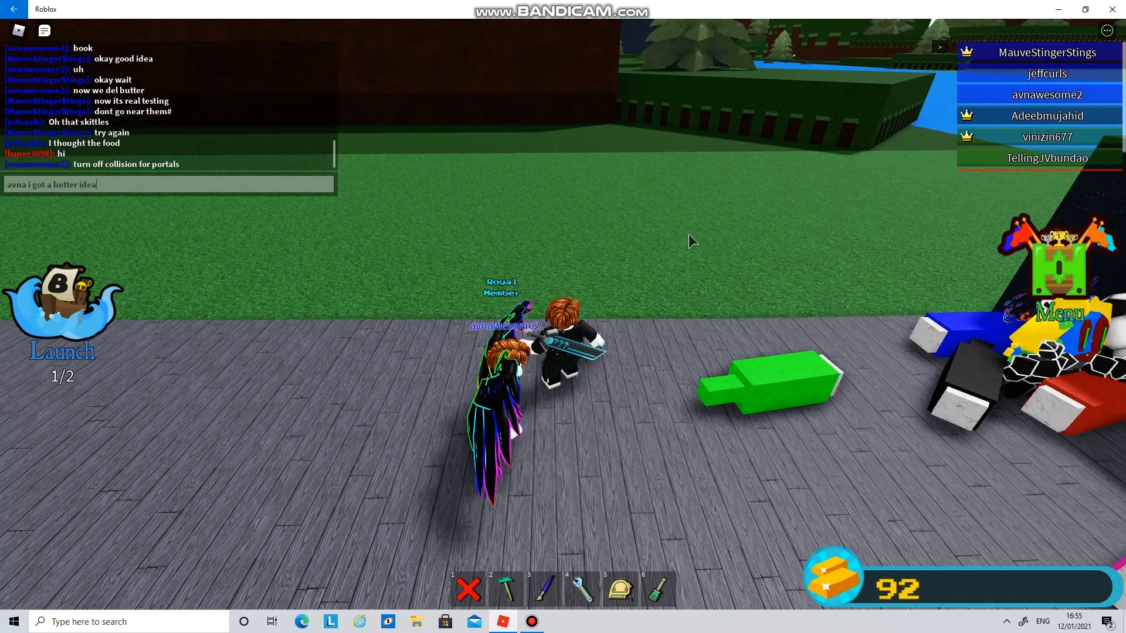
type("on the")
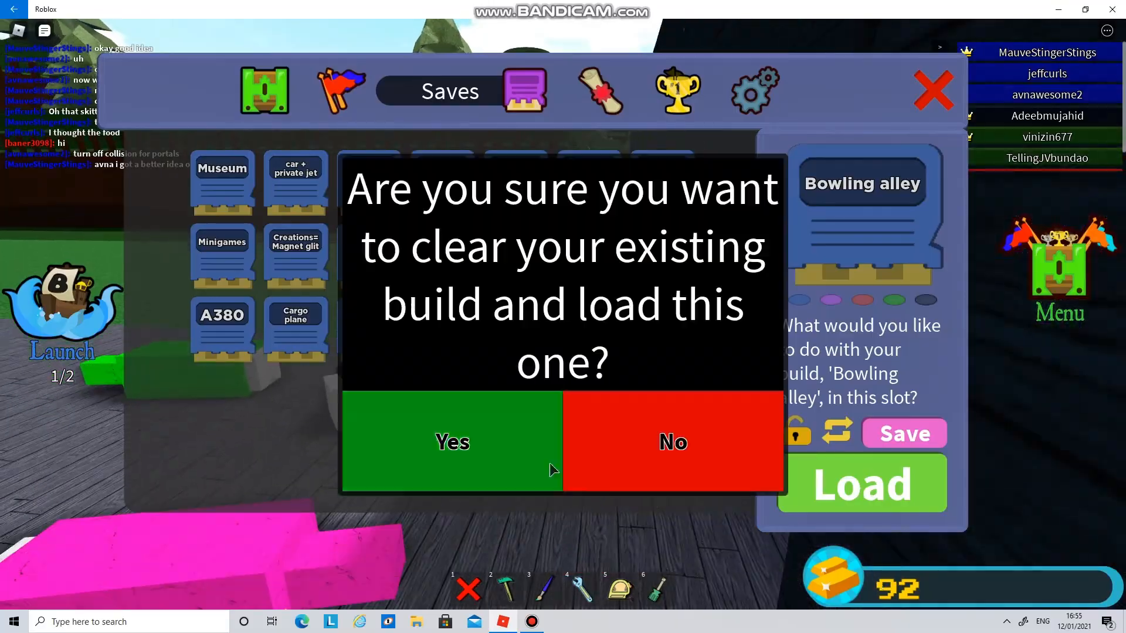
left_click(453, 443)
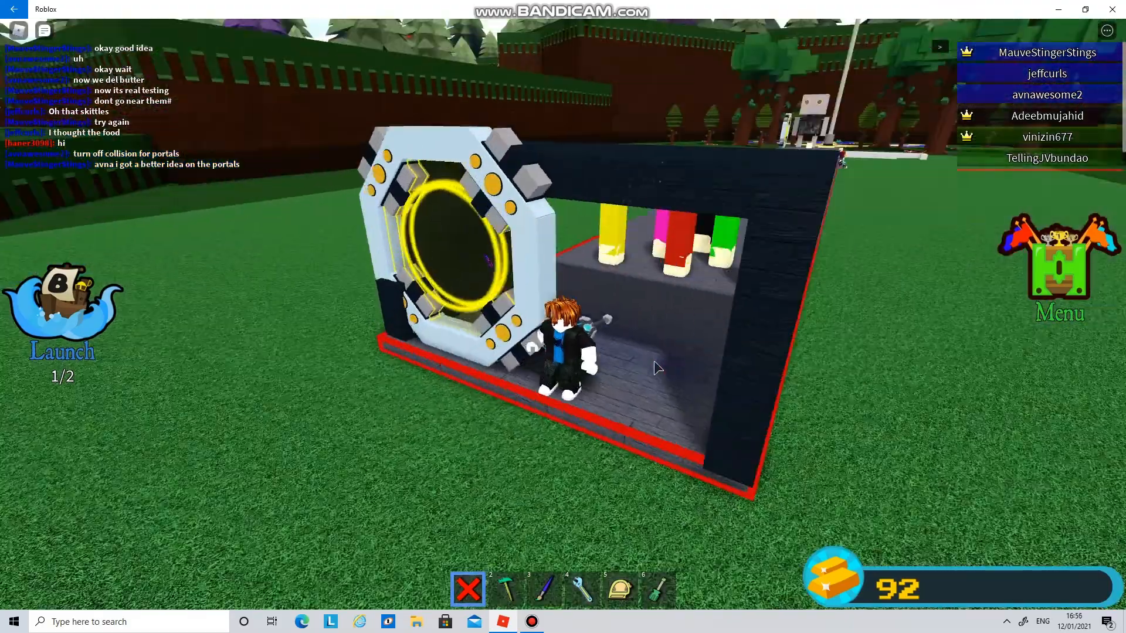
Delete the portal and the long marble strip, leaving a marble slab before the dark arch.
left_click(505, 591)
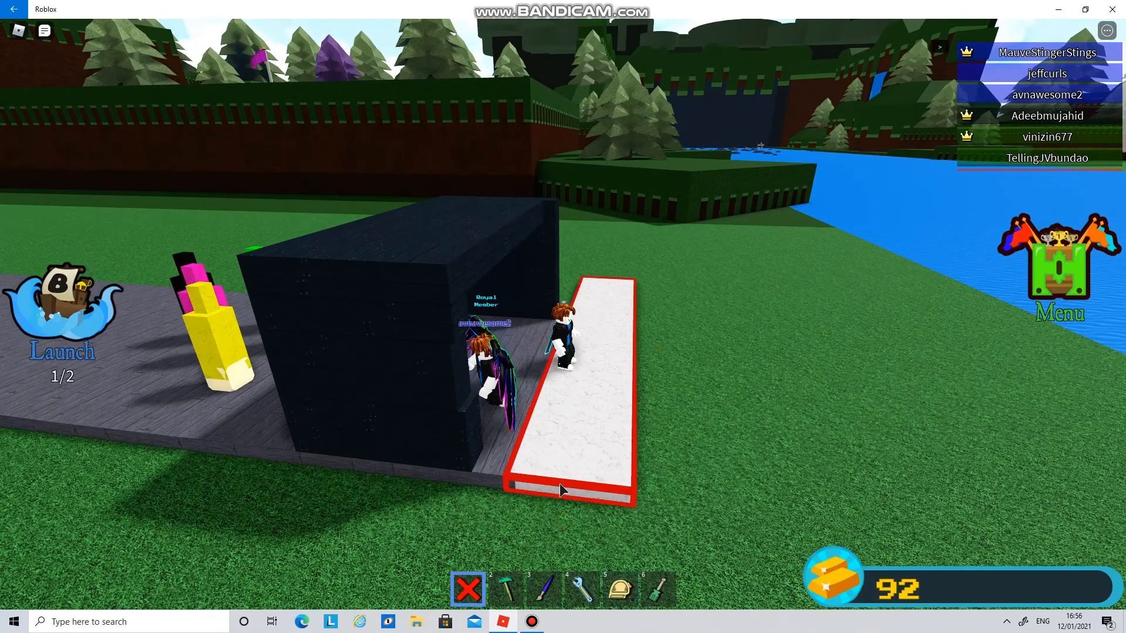
left_click(506, 589)
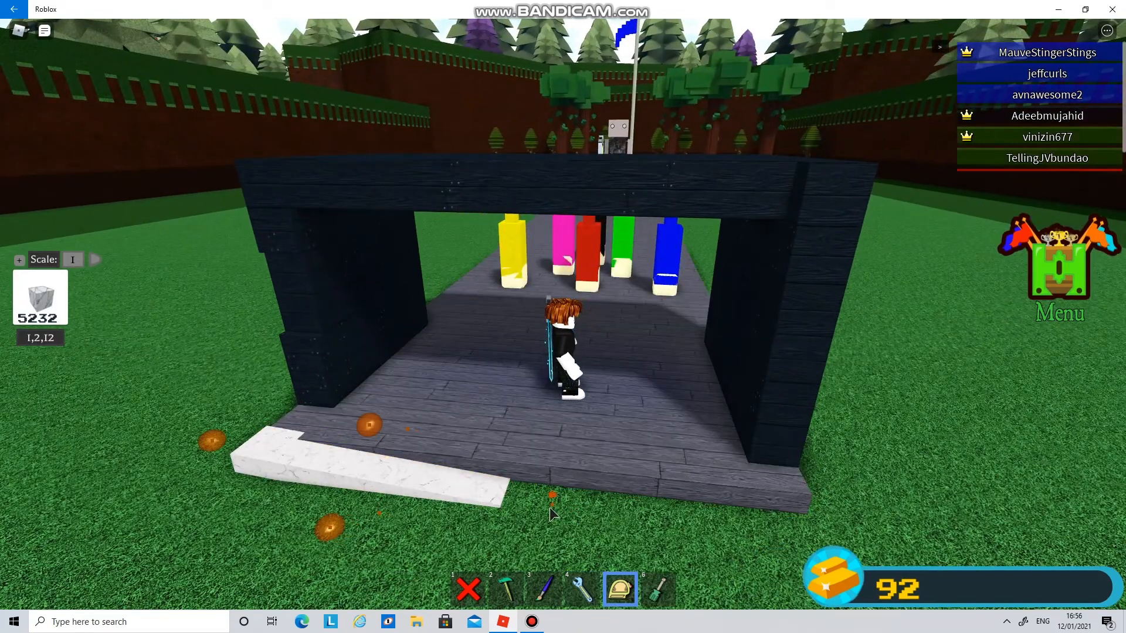
Place marble floor slabs and side walls at the arch entrance and resize them to fit.
left_click(506, 589)
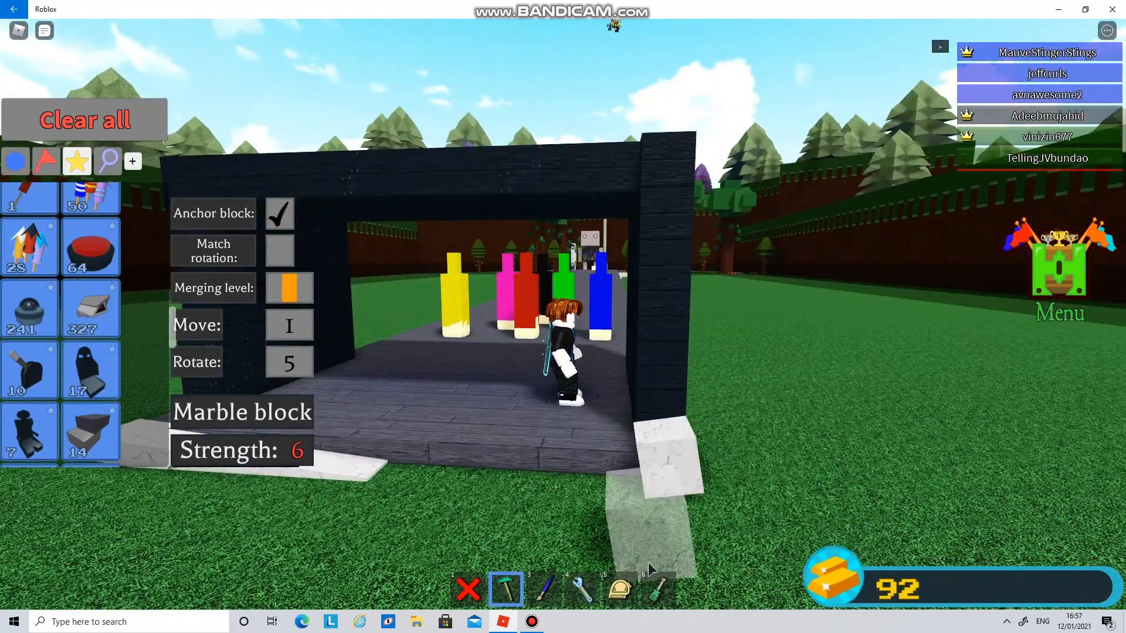
left_click(620, 588)
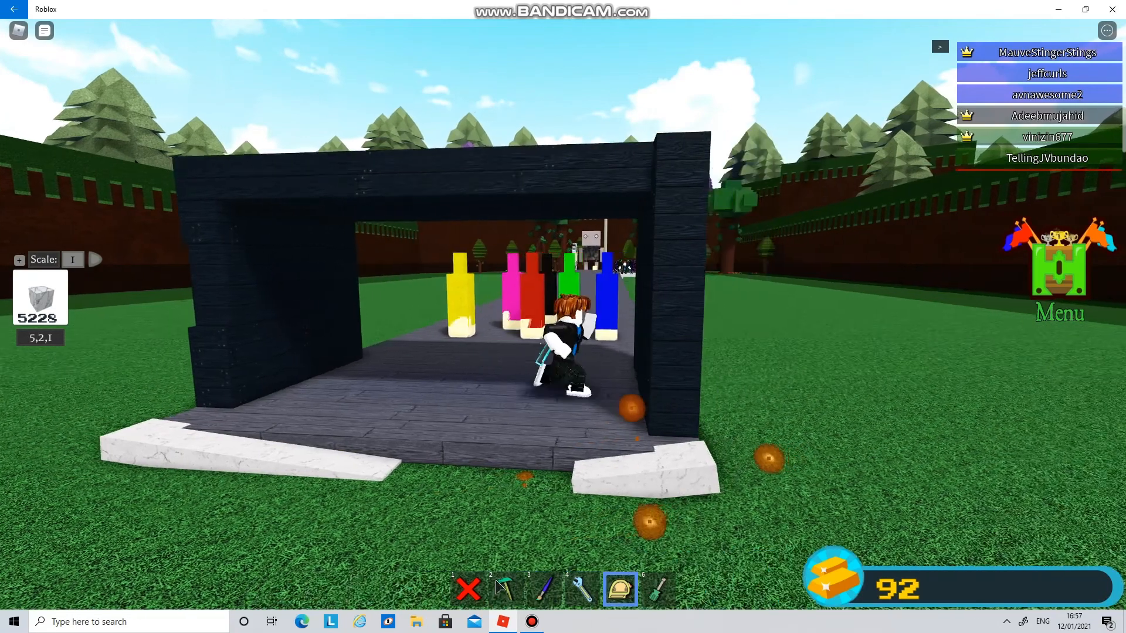
left_click(504, 588)
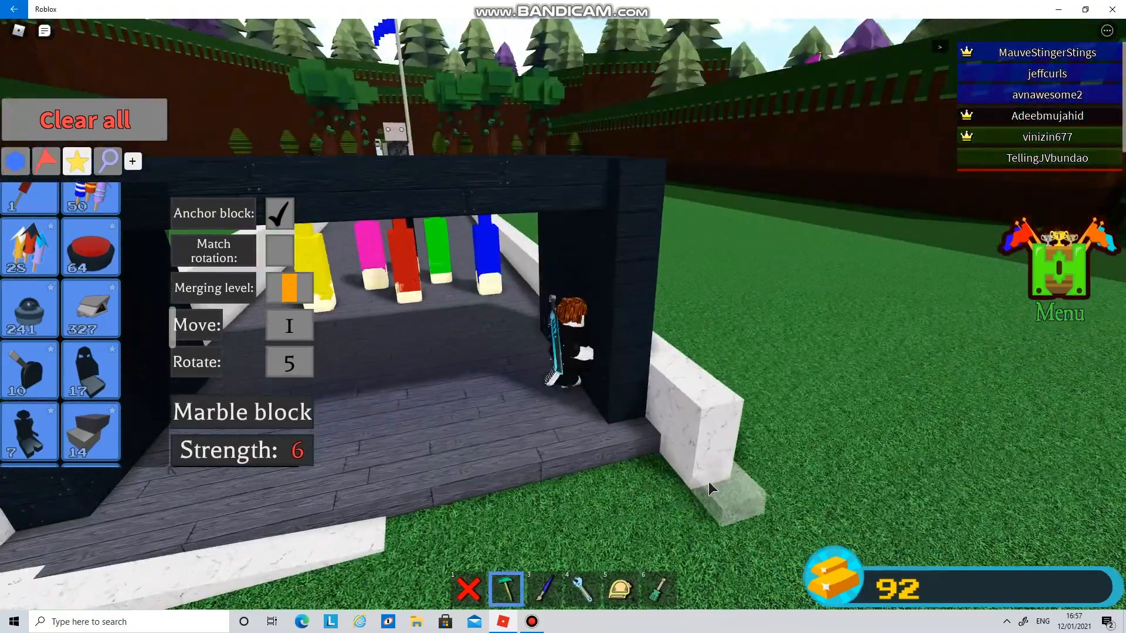
left_click(619, 589)
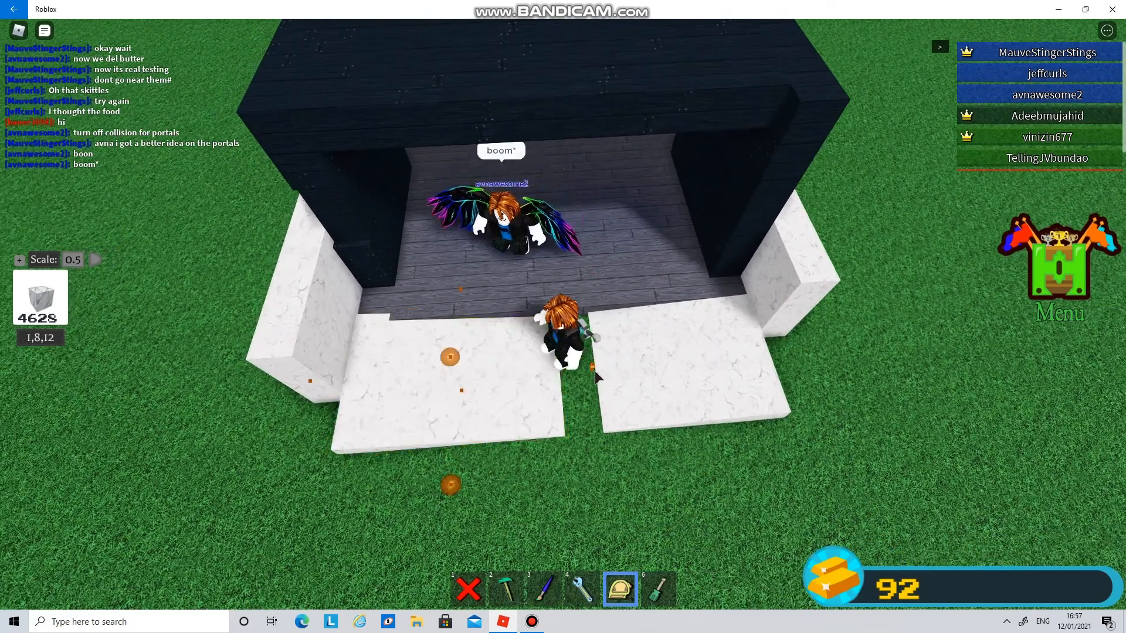
left_click(544, 590)
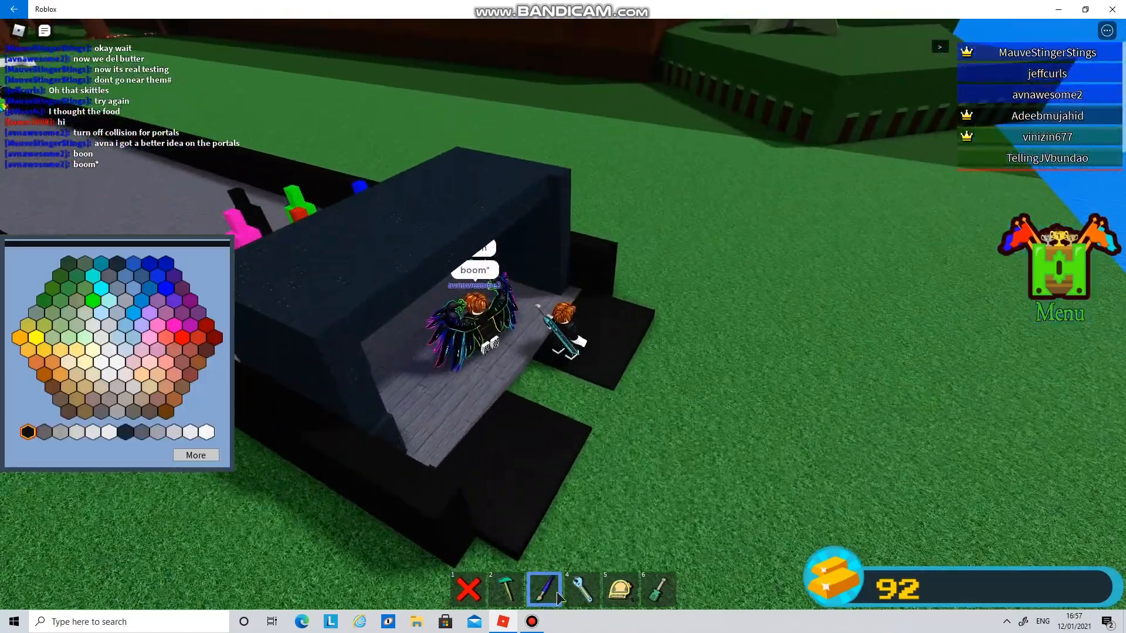
Paint the marble entrance blocks black with the Paint tool.
left_click(507, 590)
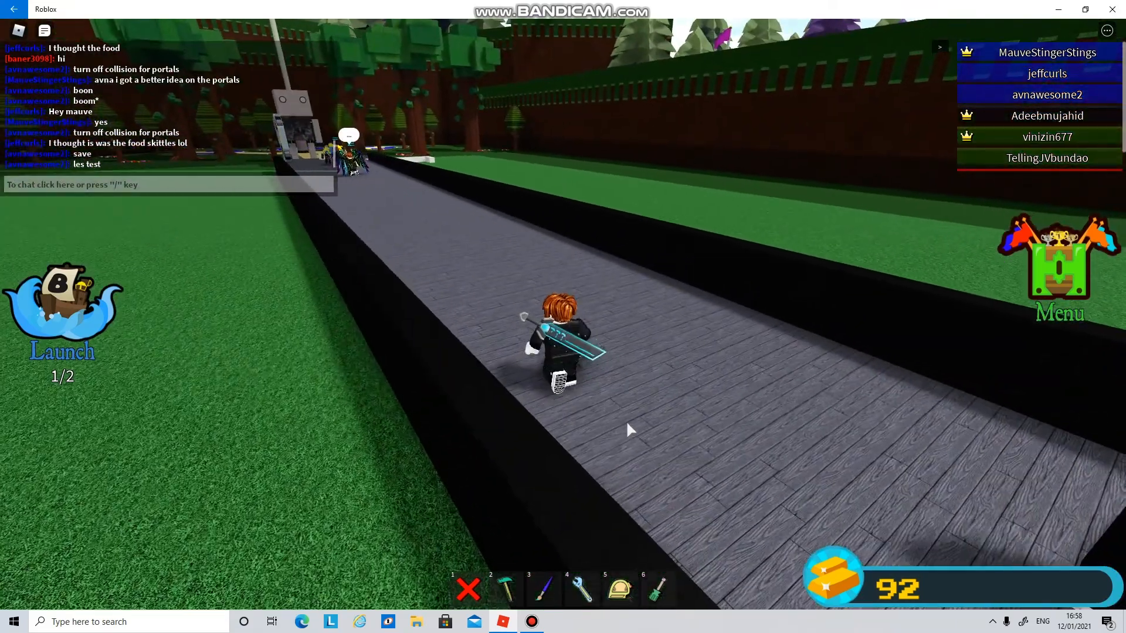
Walk the finished lane and tell teammates 'OK N' that it is ready.
type("OK N")
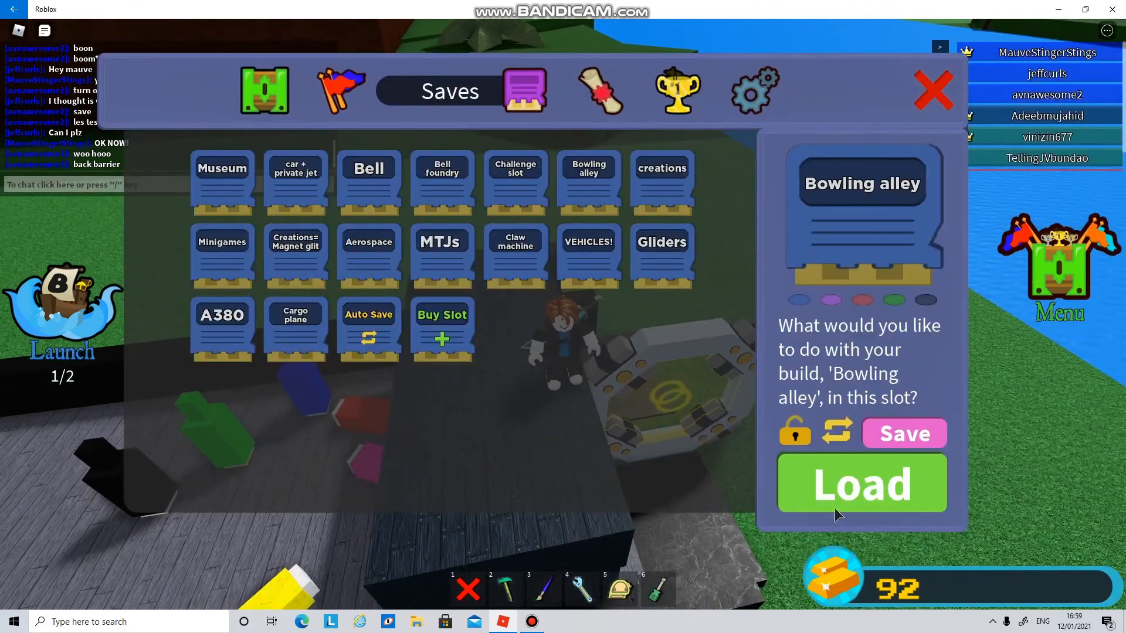
Load the Bowling alley save to reset the knocked-over skittles.
left_click(862, 483)
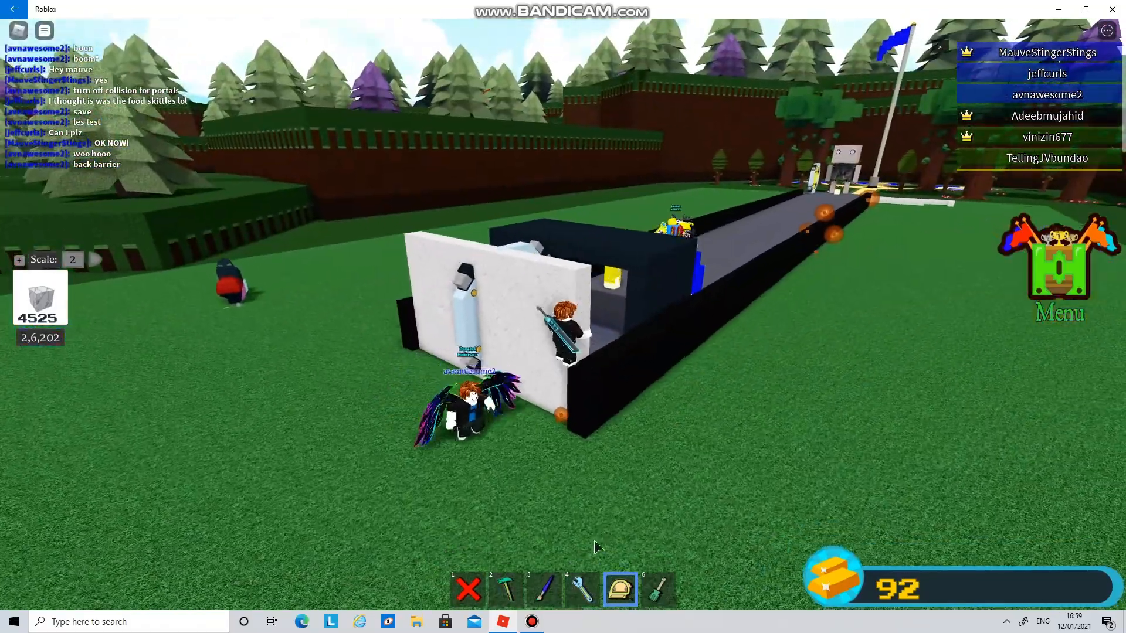
Enlarge the back barrier wall behind the skittles and paint it dark.
left_click(544, 589)
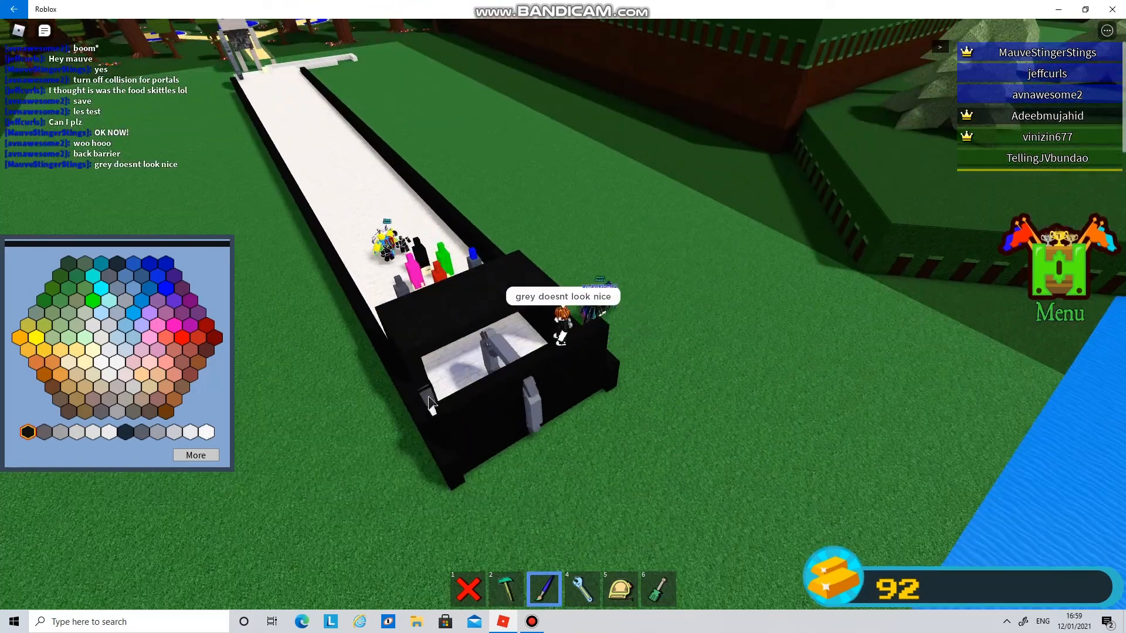
left_click(174, 399)
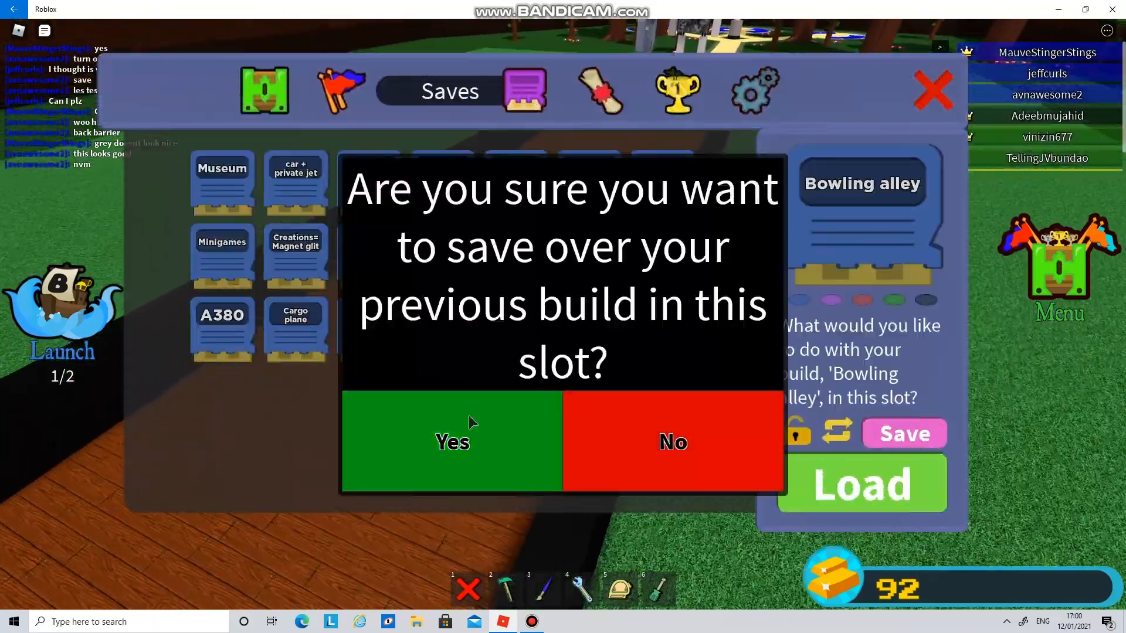
Confirm overwriting the Bowling alley save slot with the current build.
left_click(453, 441)
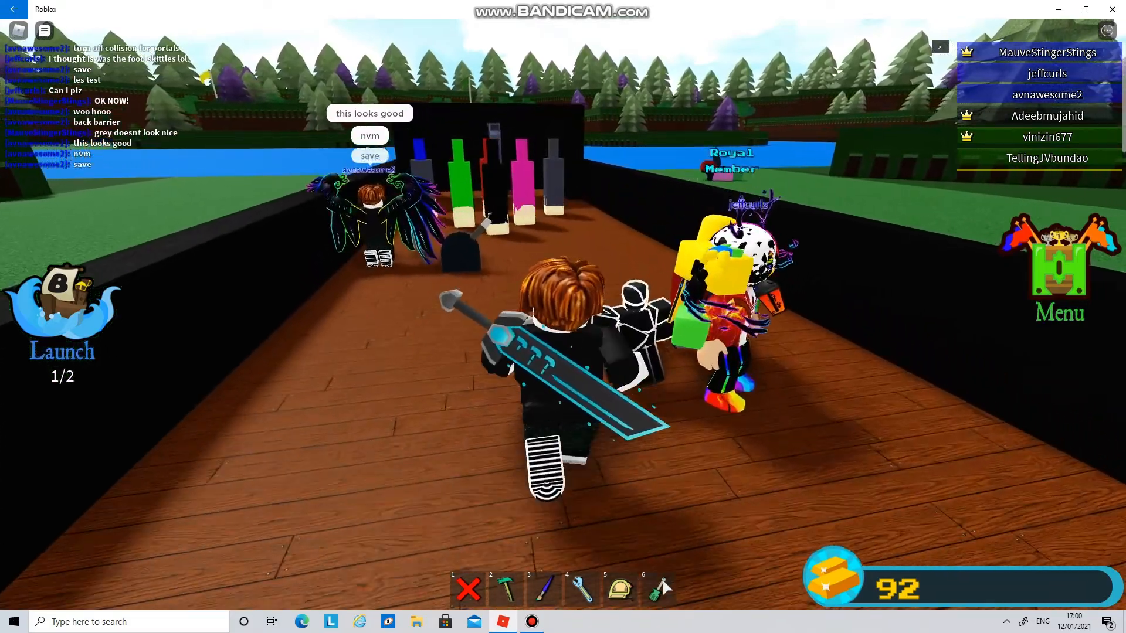
left_click(659, 589)
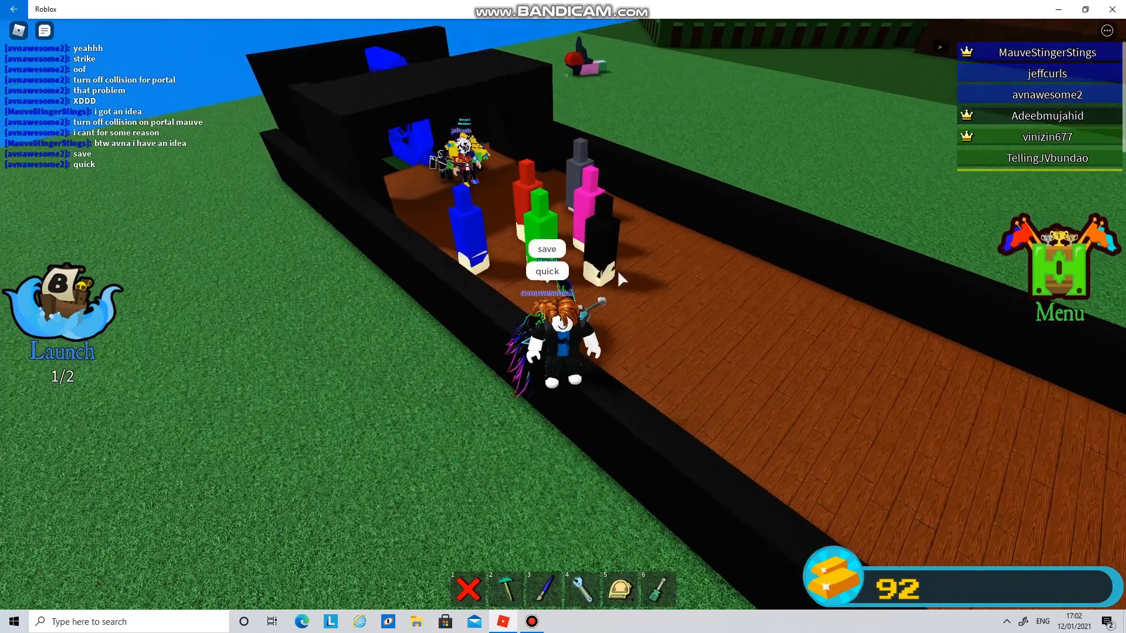
Place a wood block on the grass beside the lane and stretch it into a tall column.
left_click(506, 589)
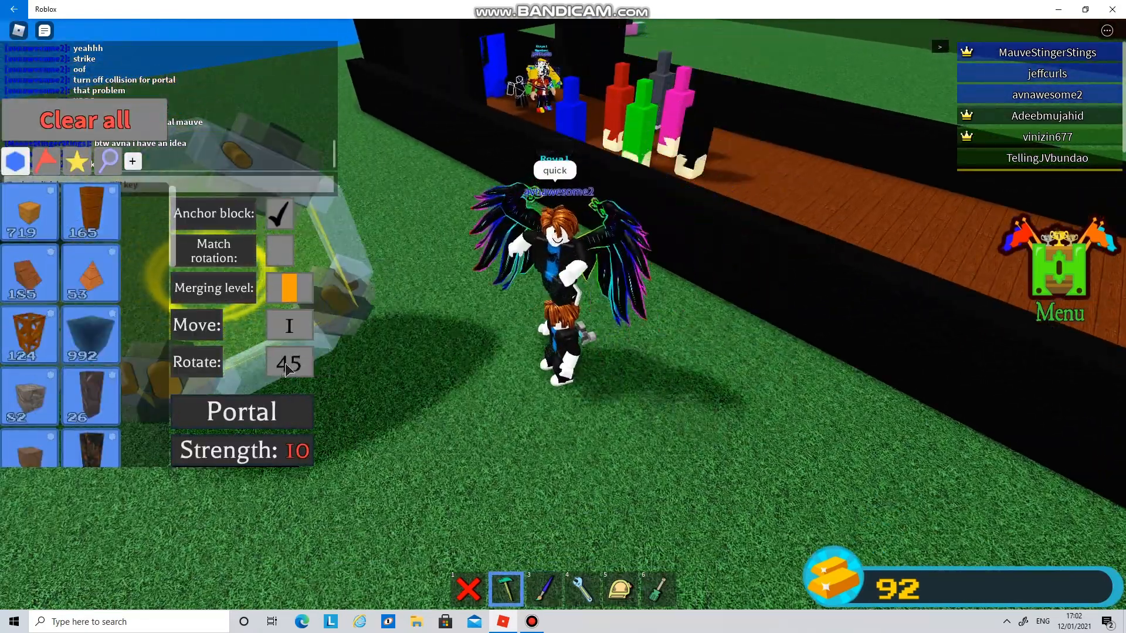
left_click(75, 161)
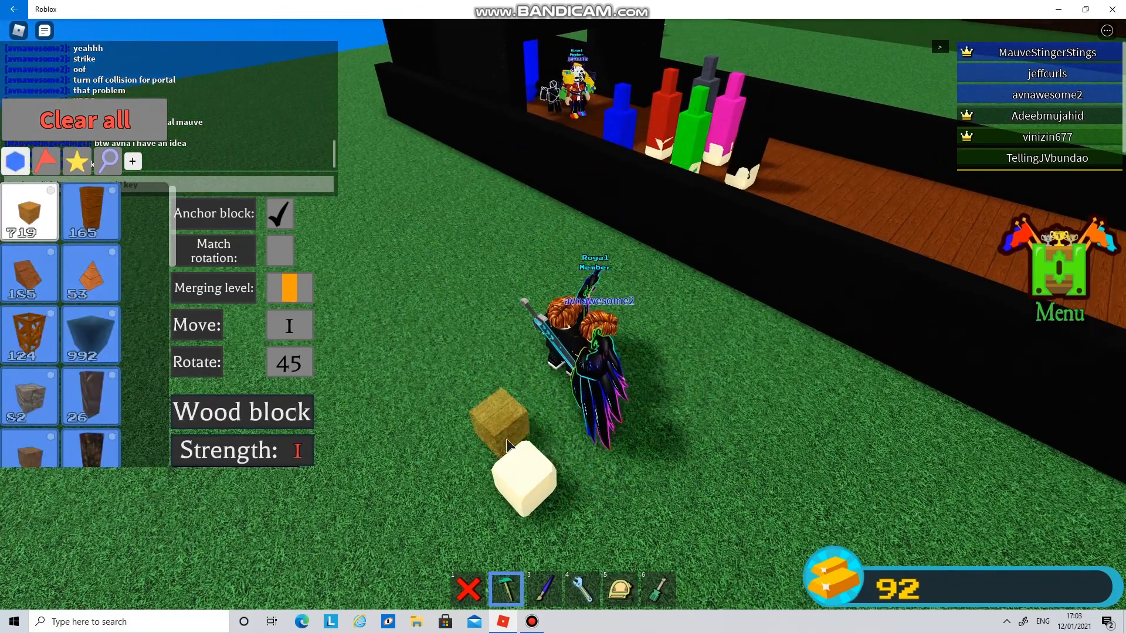
left_click(620, 589)
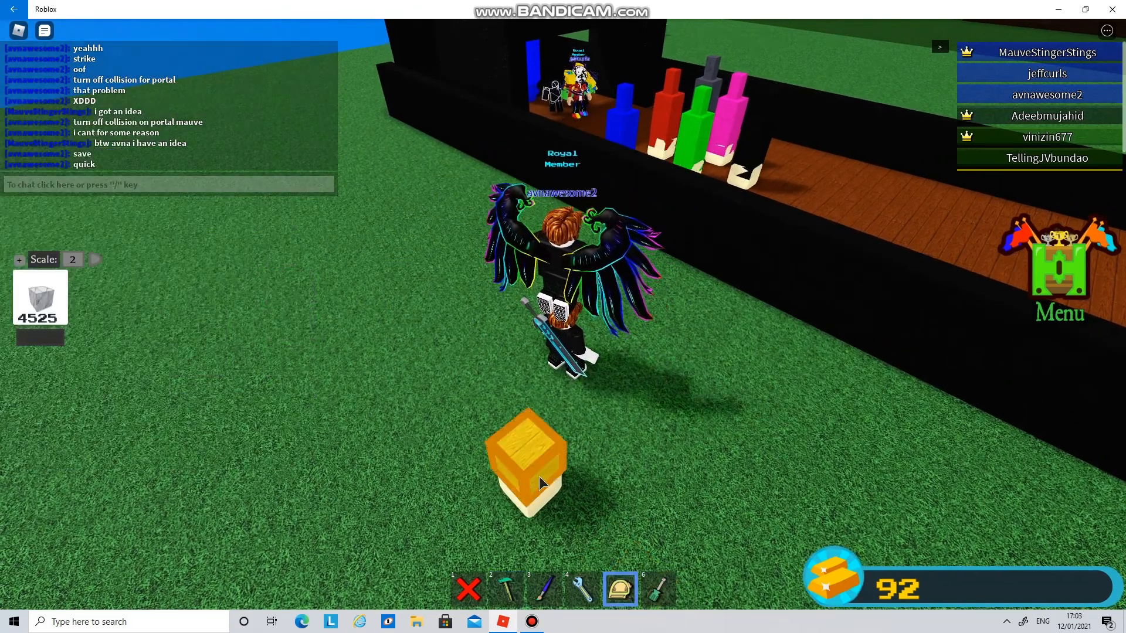
left_click(505, 589)
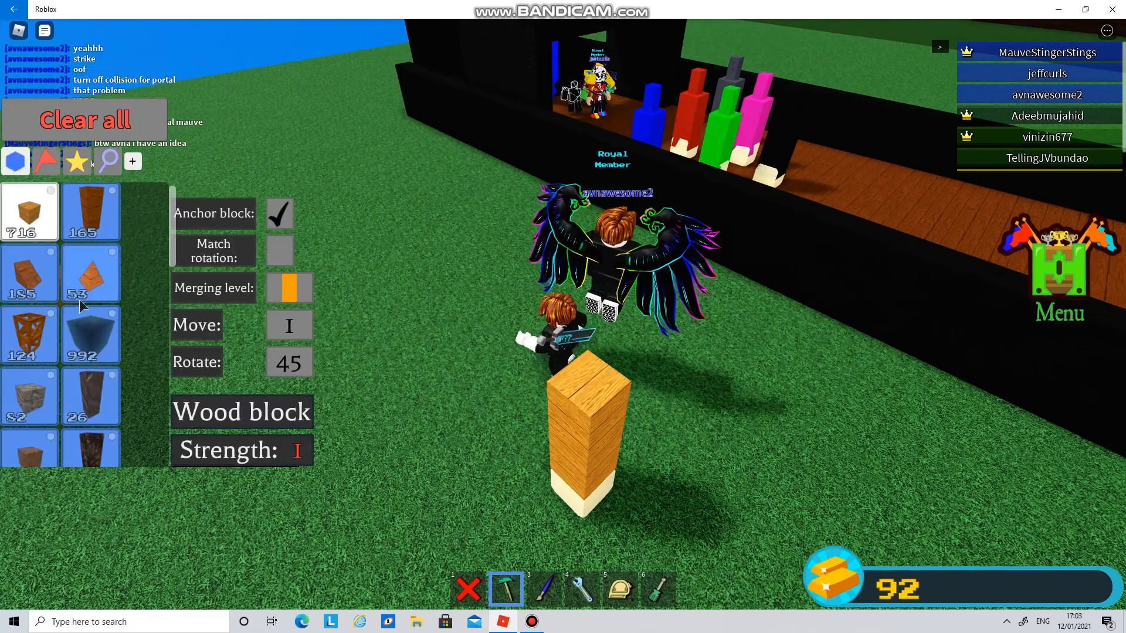
left_click(90, 211)
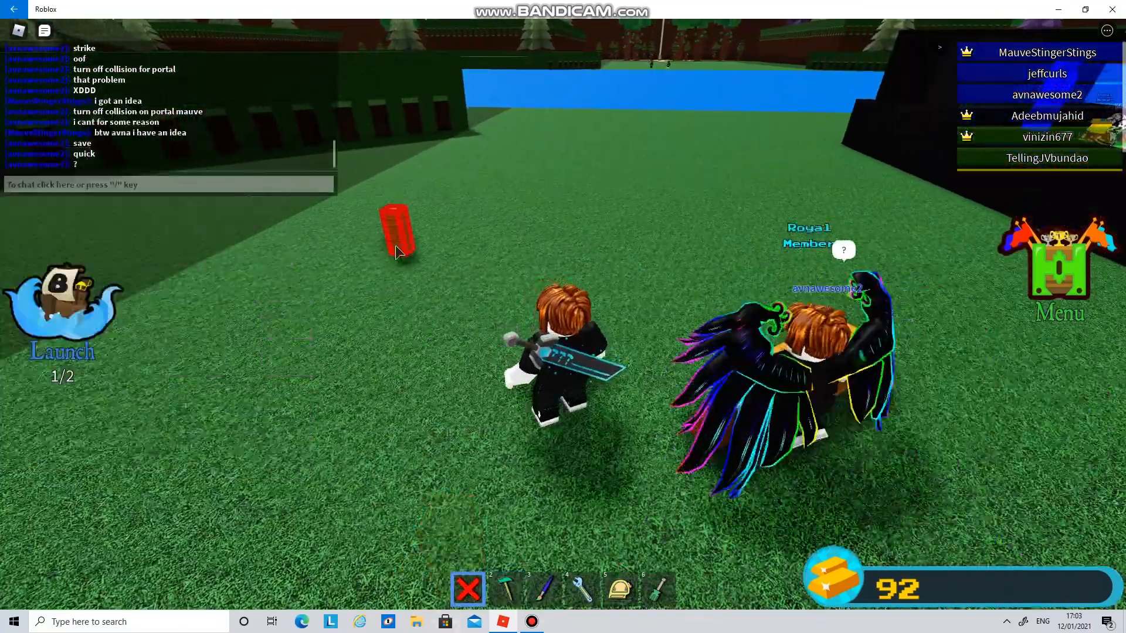
Remove the stray red piece and lay the wooden beam across the lane floor by the pins.
left_click(506, 590)
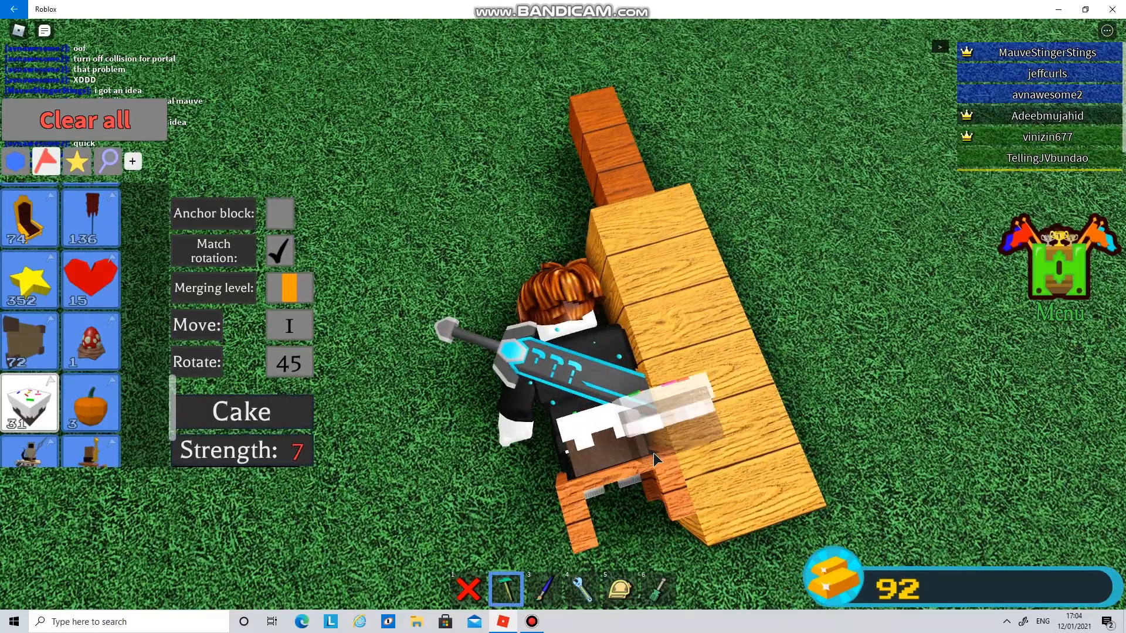
left_click(468, 589)
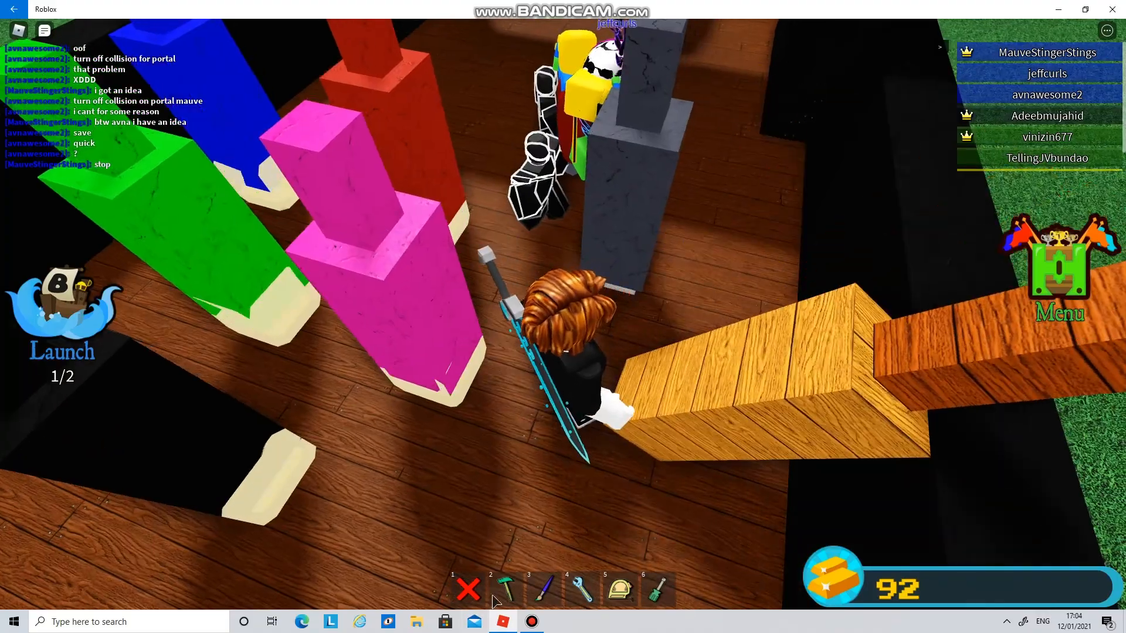
Bring up the Saves tab from the in-game menu.
left_click(467, 588)
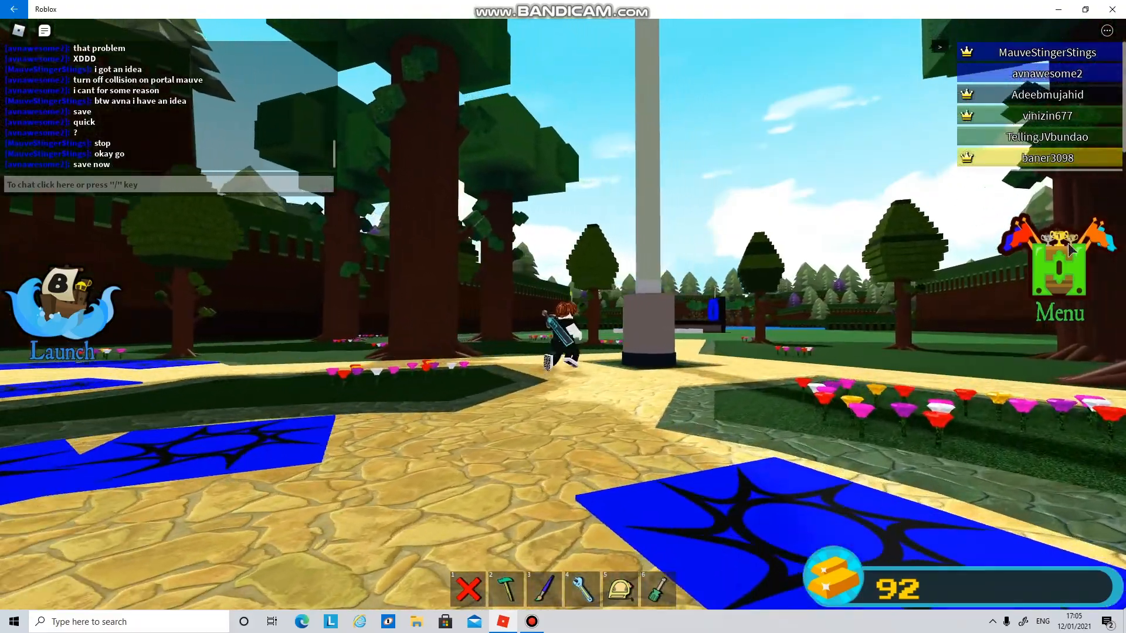
left_click(1058, 282)
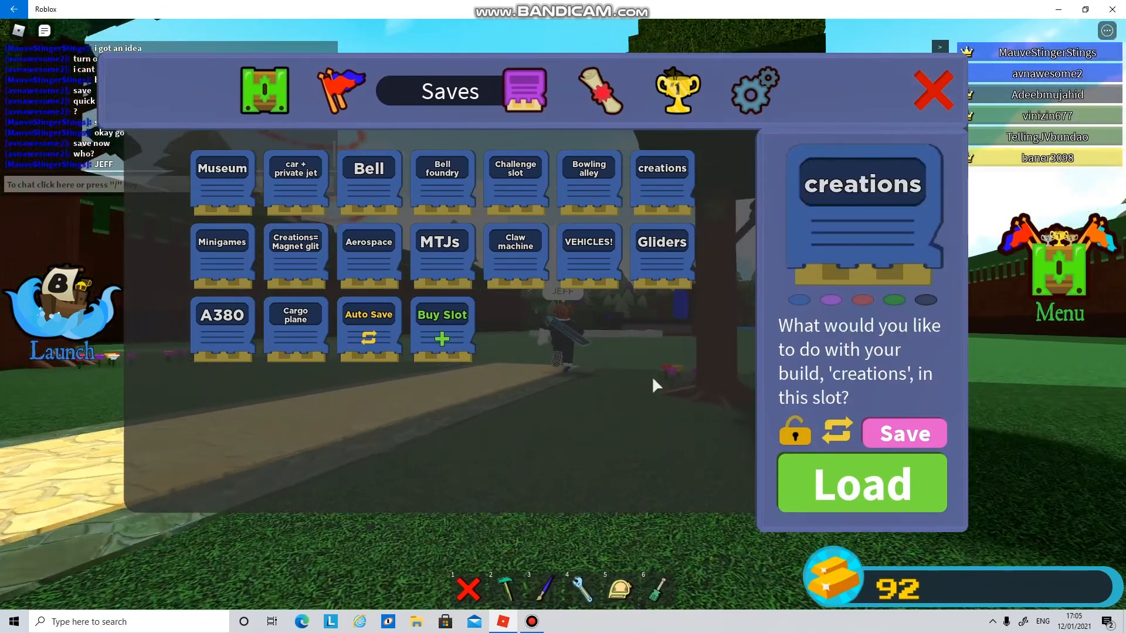
Load the Bowling alley save onto the plot and close the Saves menu.
left_click(862, 483)
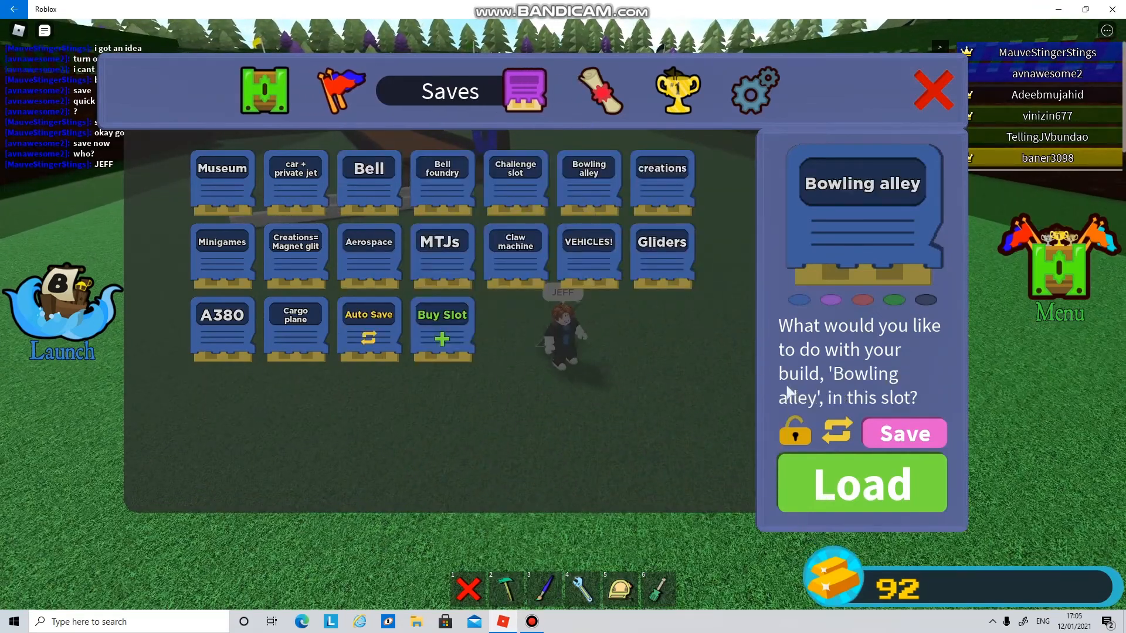
left_click(862, 483)
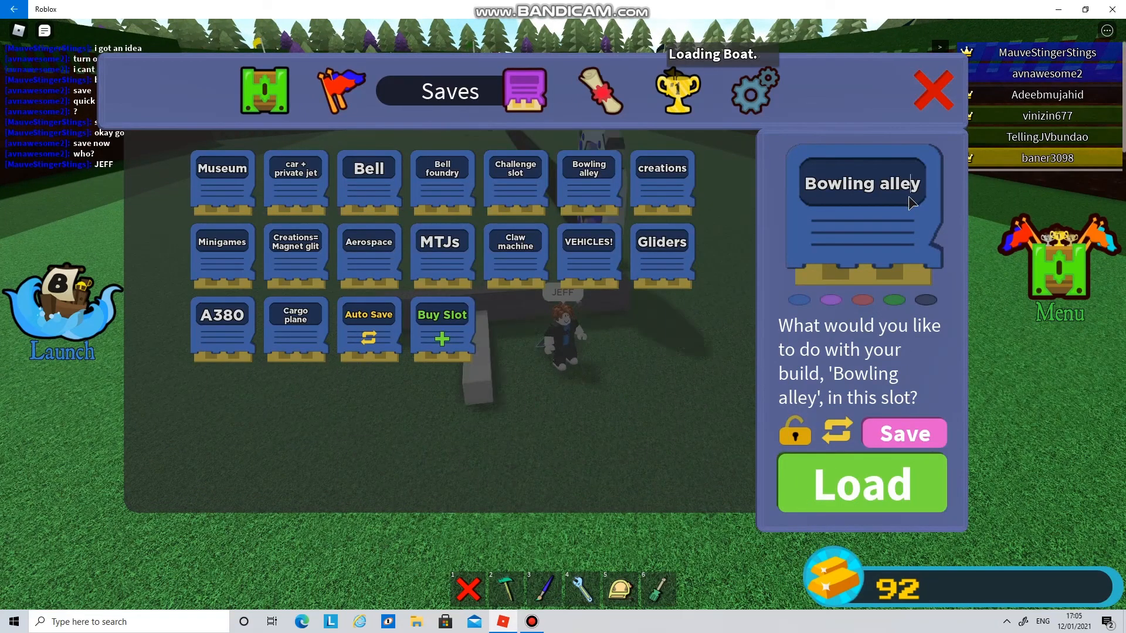
left_click(861, 484)
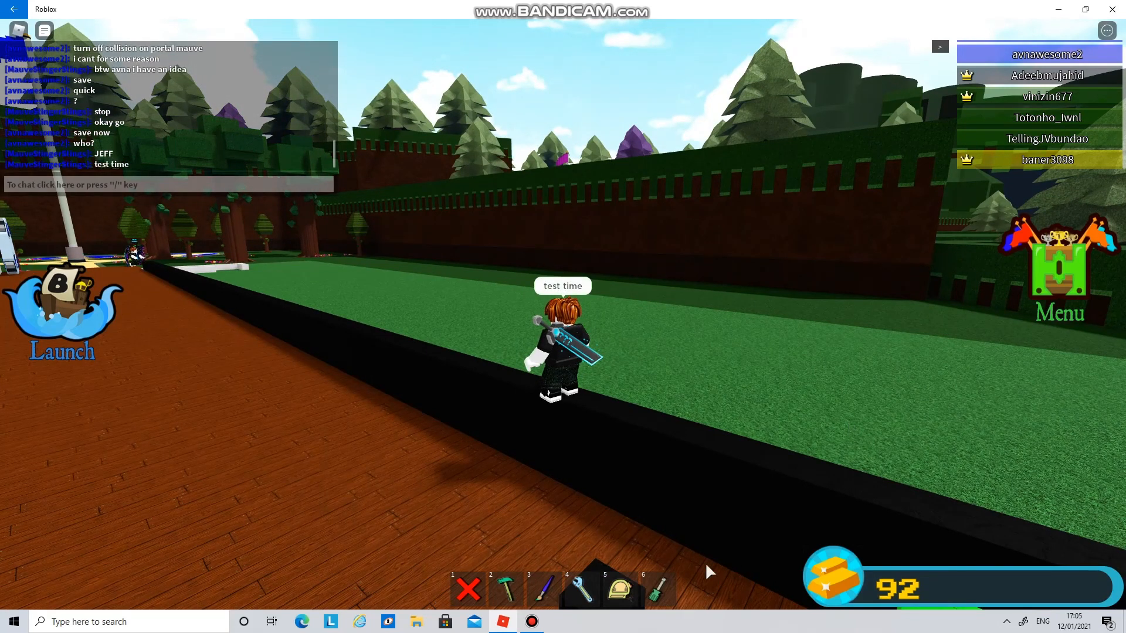
Bring up the in-game menu showing the shop of chests, tools and gold packs.
left_click(659, 589)
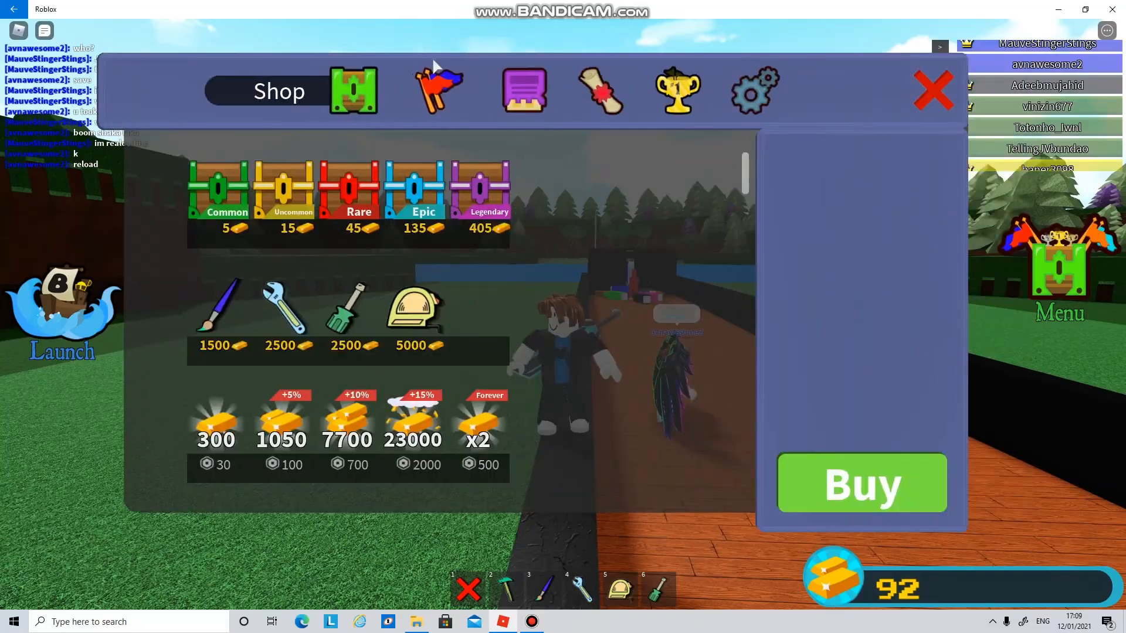
Load the saved 'Bowling ally' build and confirm replacing the current plot.
left_click(863, 483)
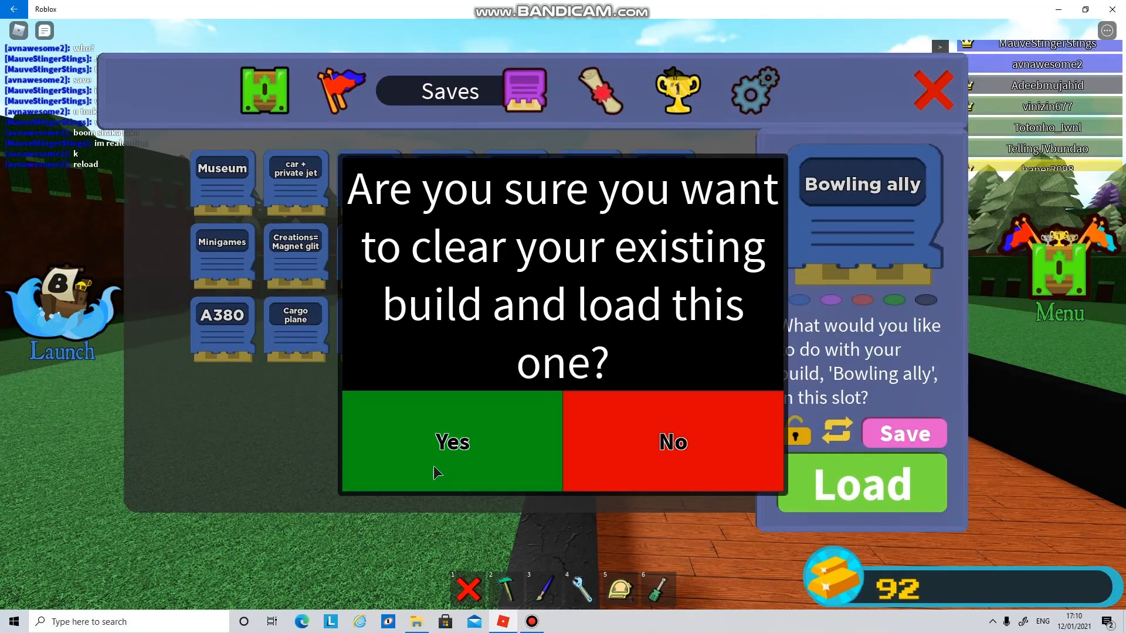
left_click(453, 443)
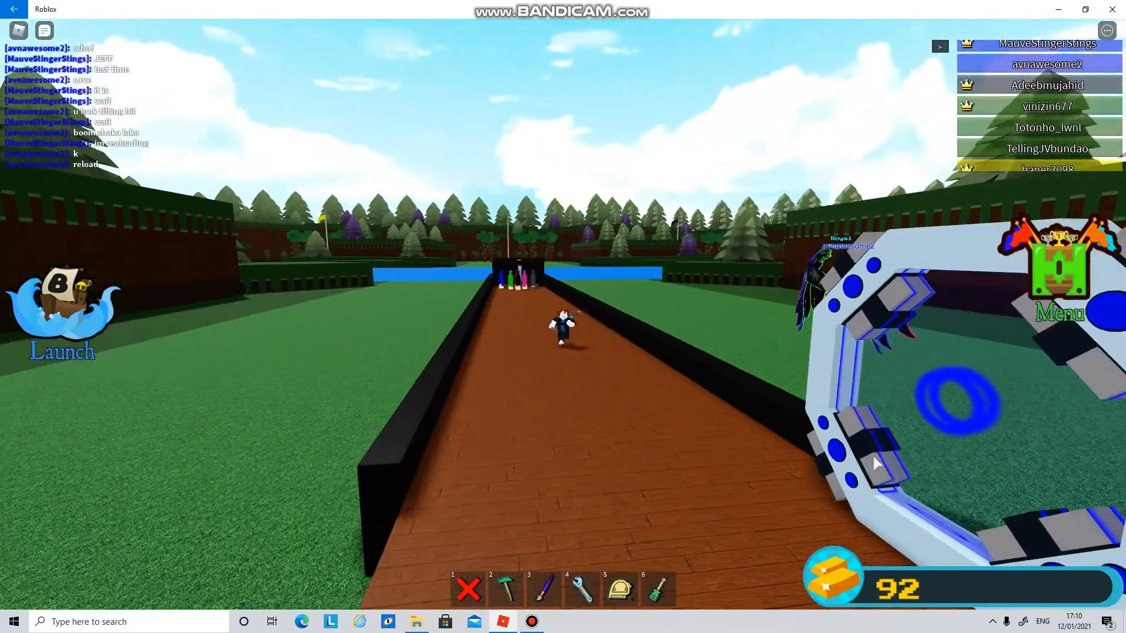
Reopen the saved builds list with the 'Bowling ally' slot selected.
left_click(505, 590)
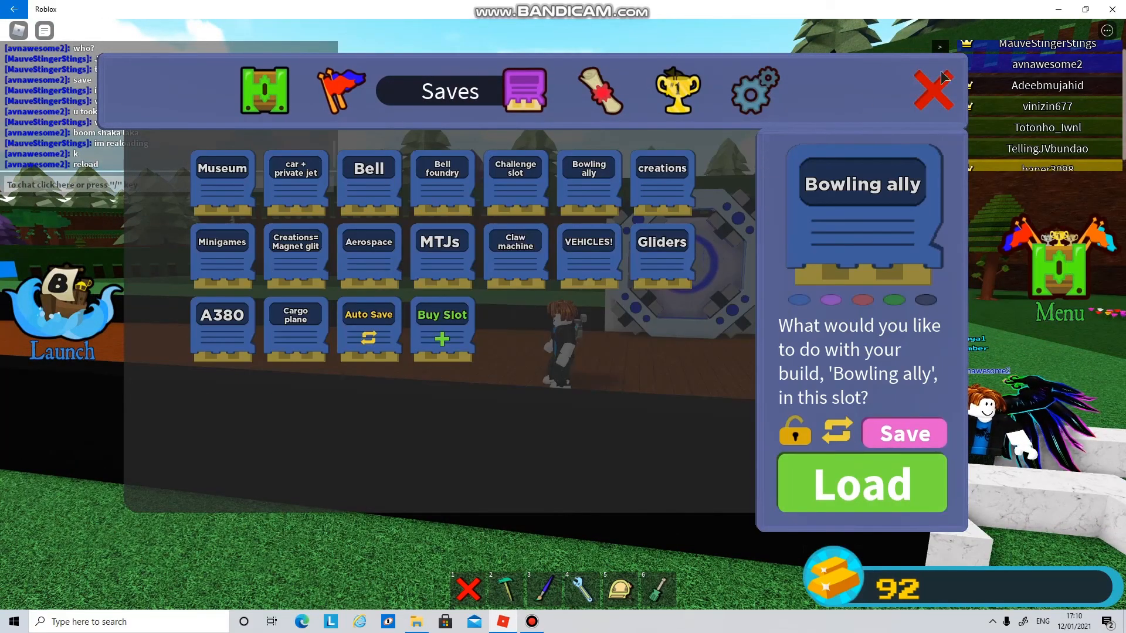
Close the saves screen and bring up the building inventory with Pink candy chosen by the portal.
left_click(932, 93)
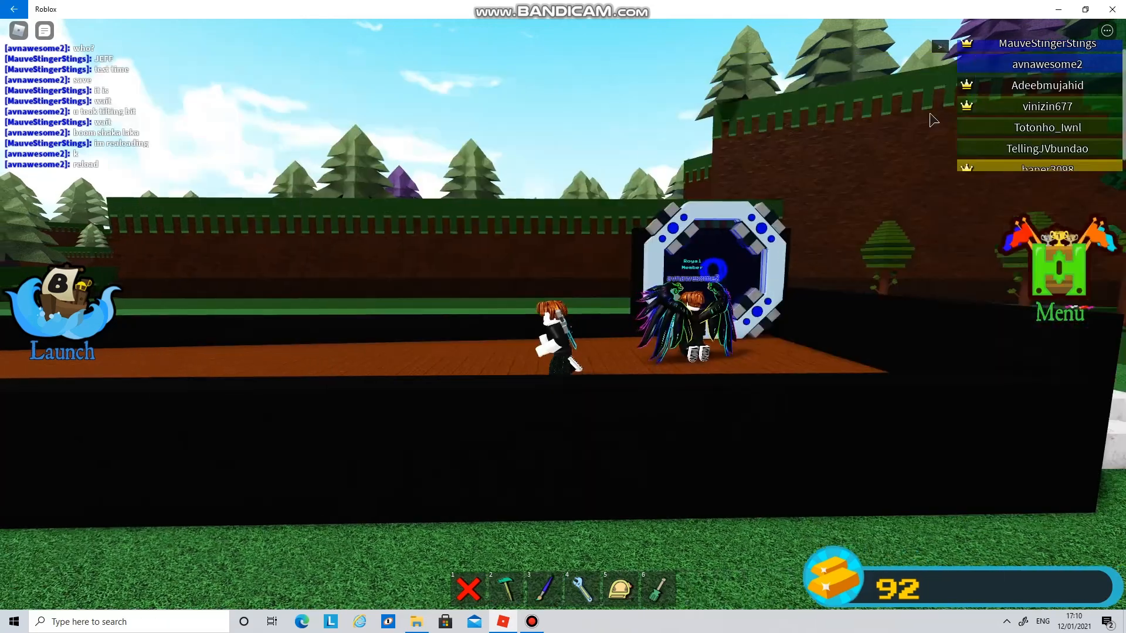
left_click(506, 589)
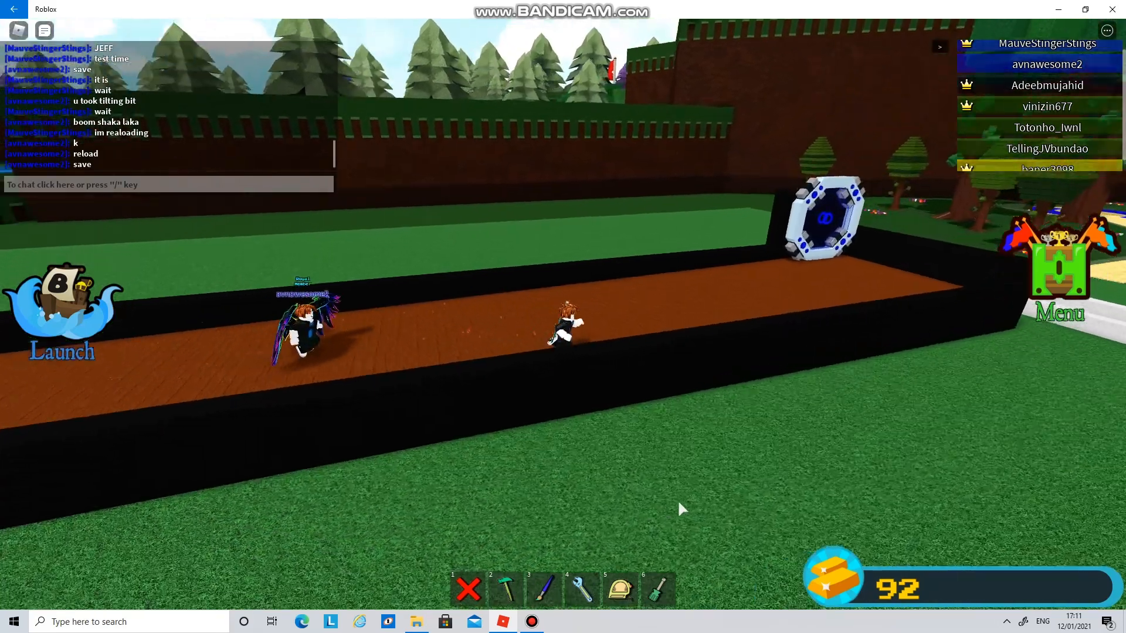
left_click(503, 590)
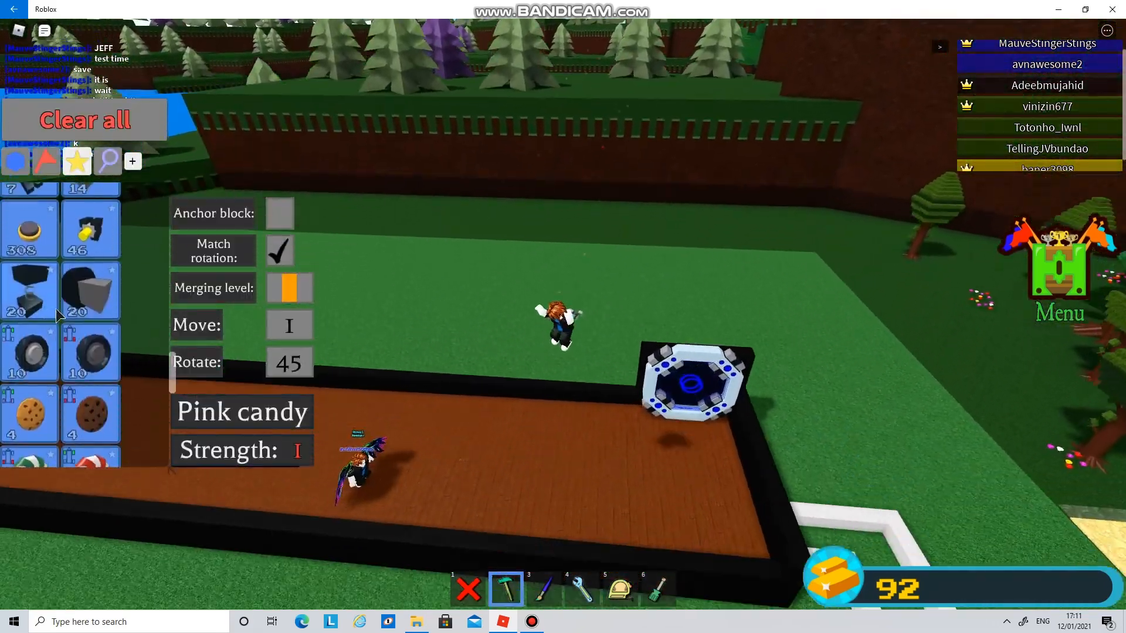